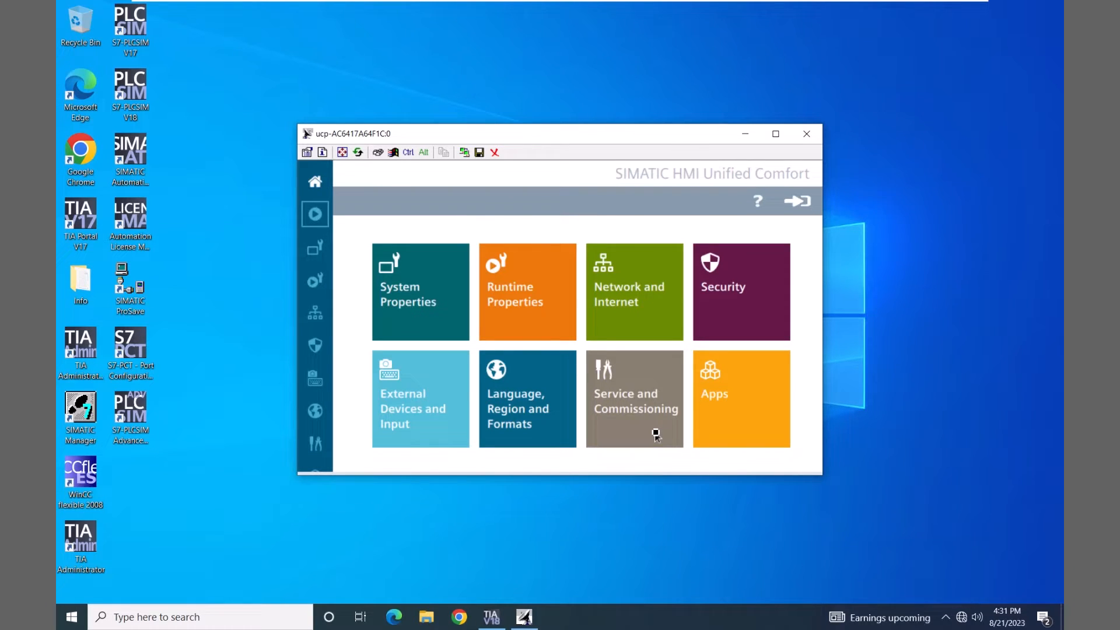
mouse_move(633, 365)
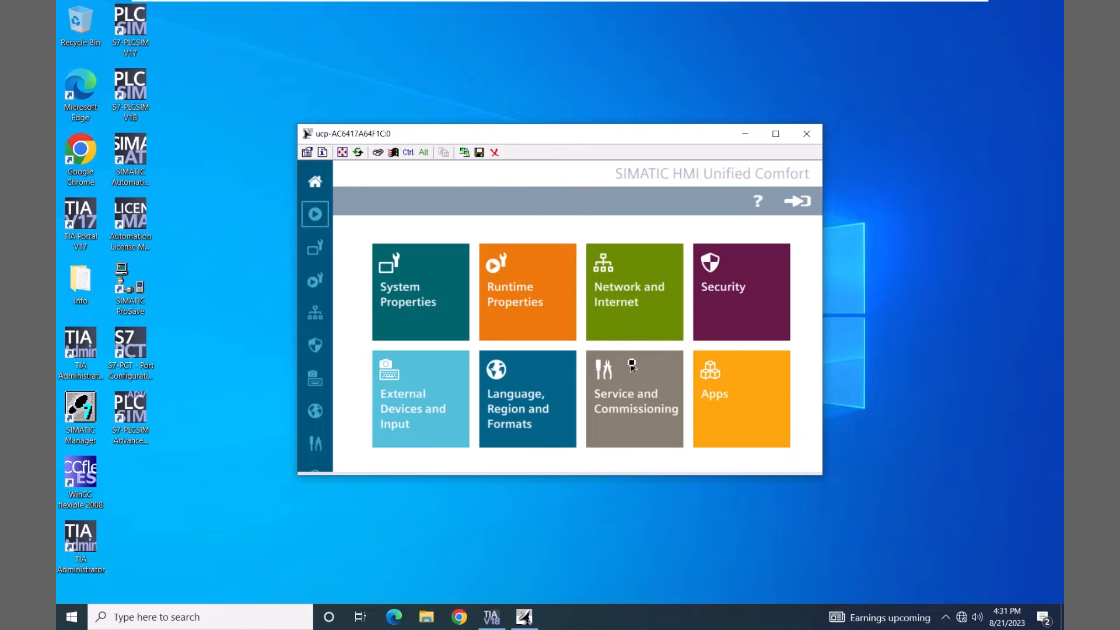
mouse_move(629, 356)
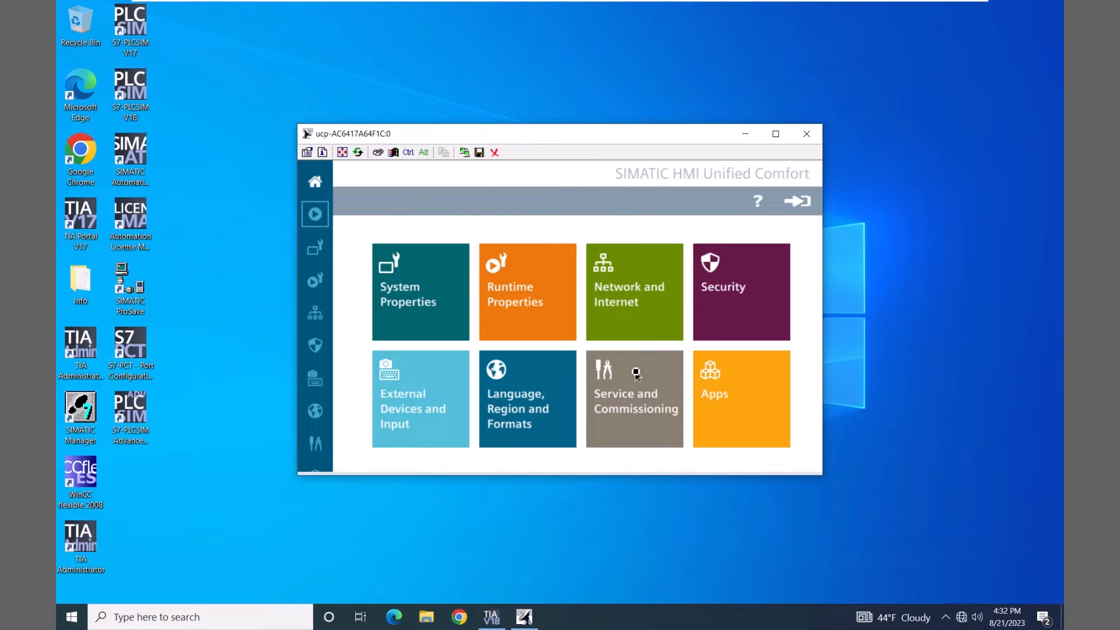
Show the panel's Transfer settings under Service and Commissioning with transfer enabled.
click(635, 398)
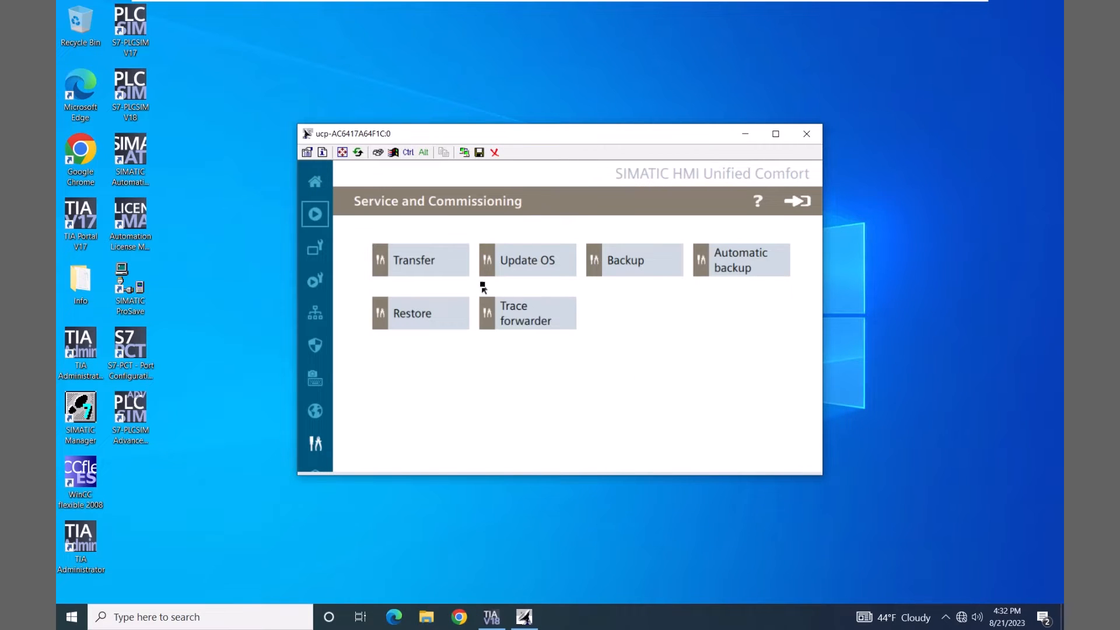
click(420, 259)
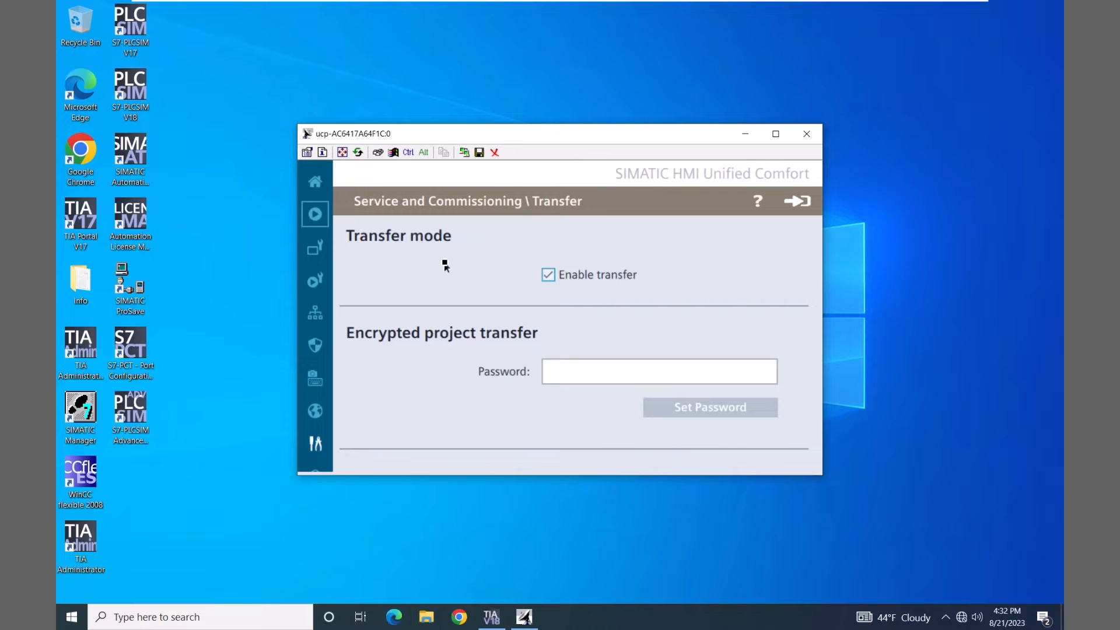
mouse_move(436, 364)
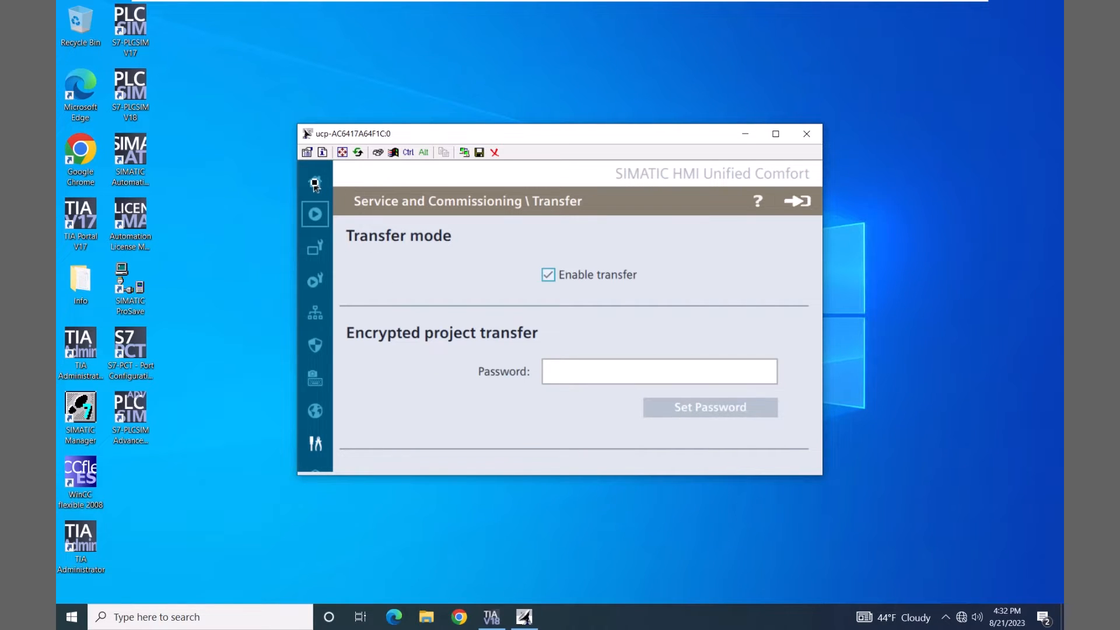
Show the panel information page with article number, firmware and runtime versions.
click(315, 182)
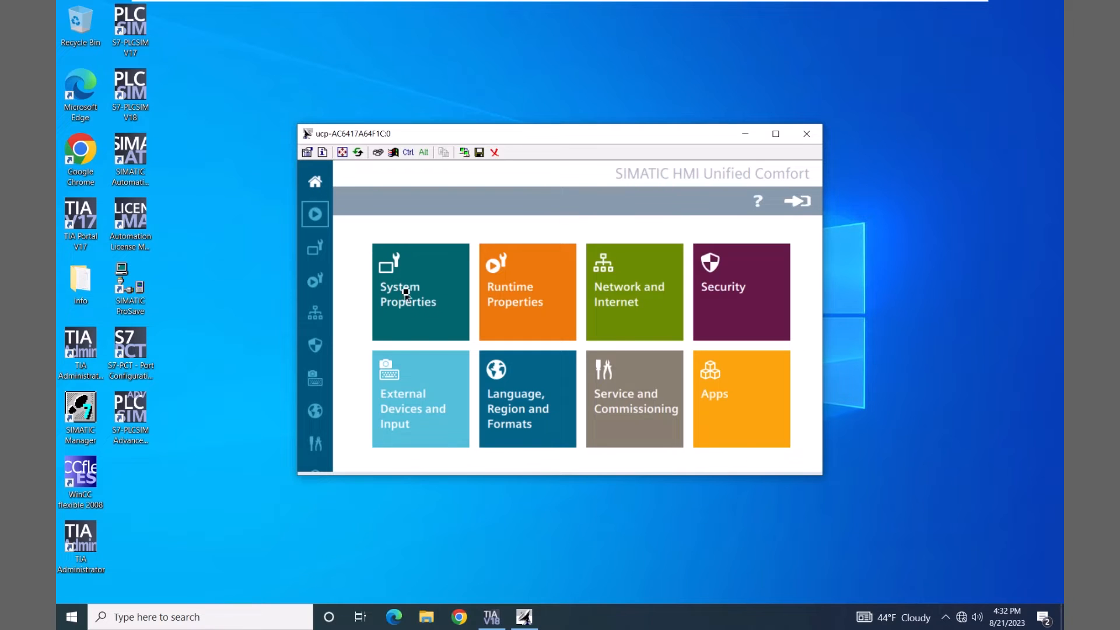
click(420, 290)
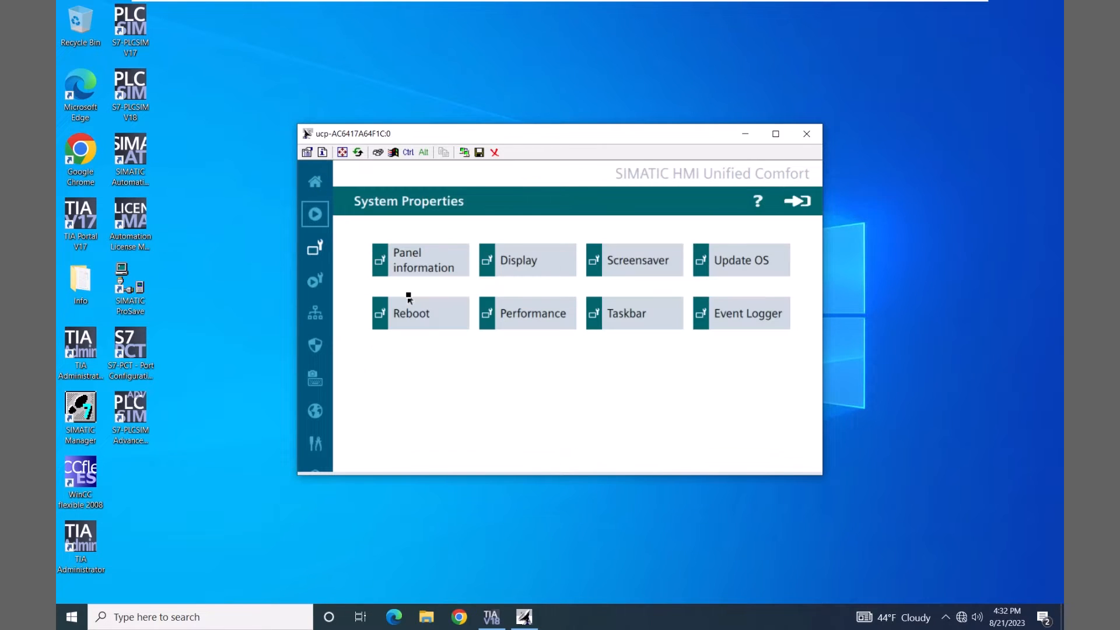
click(420, 259)
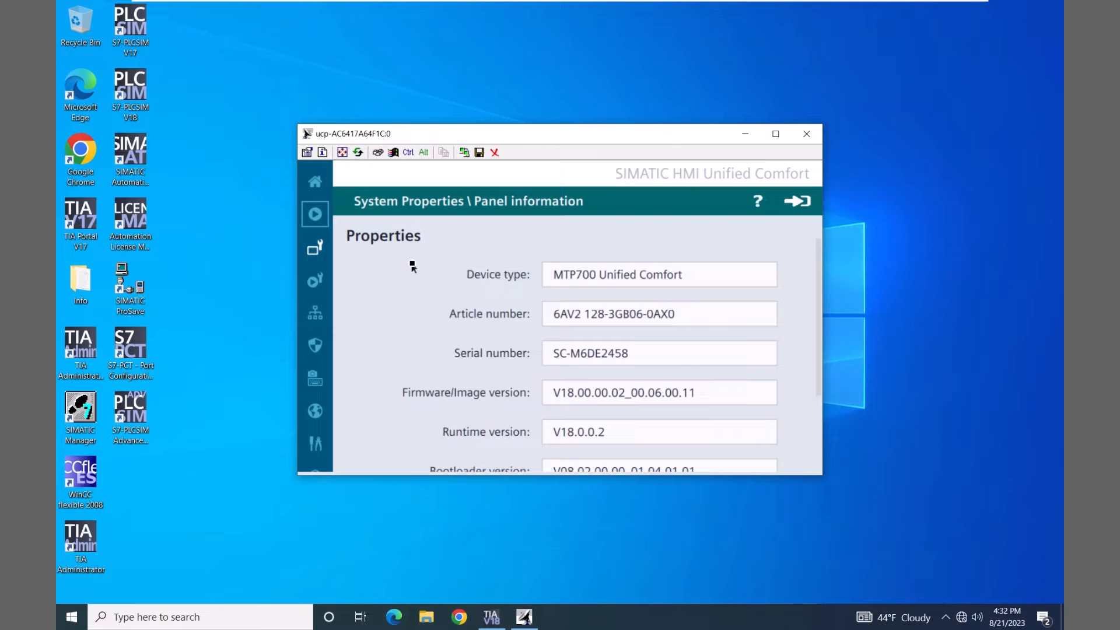
mouse_move(386, 400)
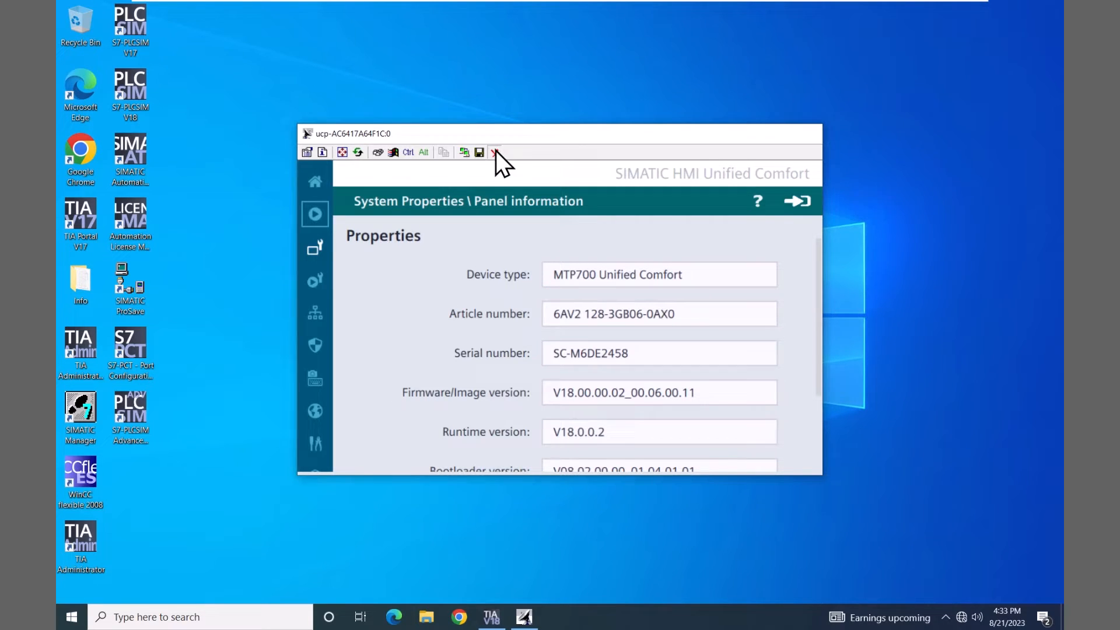
End the Smart Client session and return to the HMI project in TIA Portal.
click(495, 152)
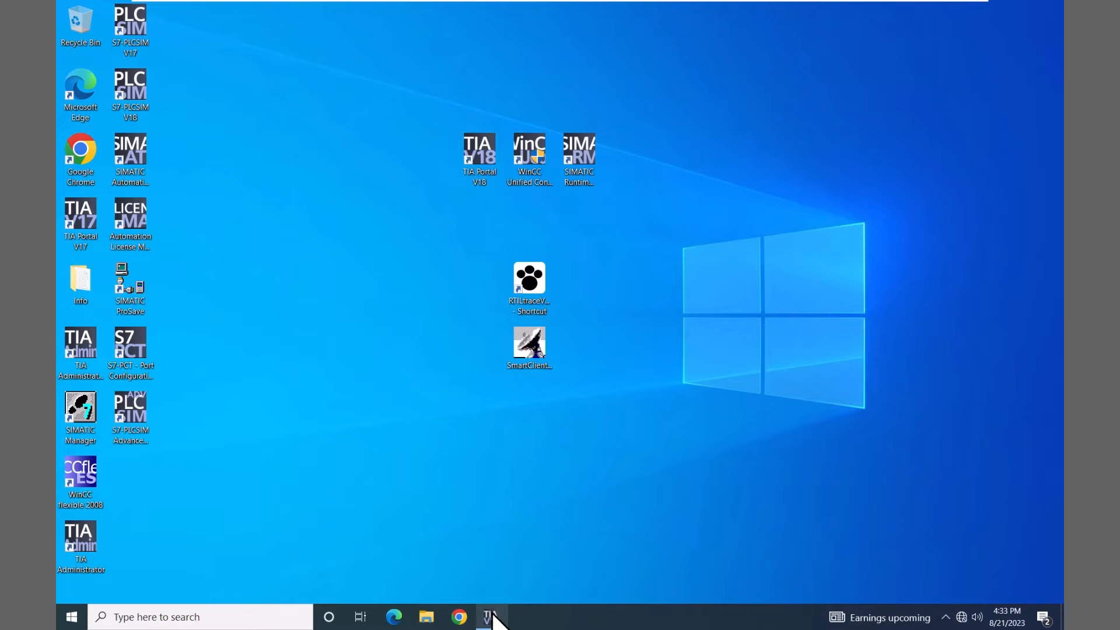
click(490, 616)
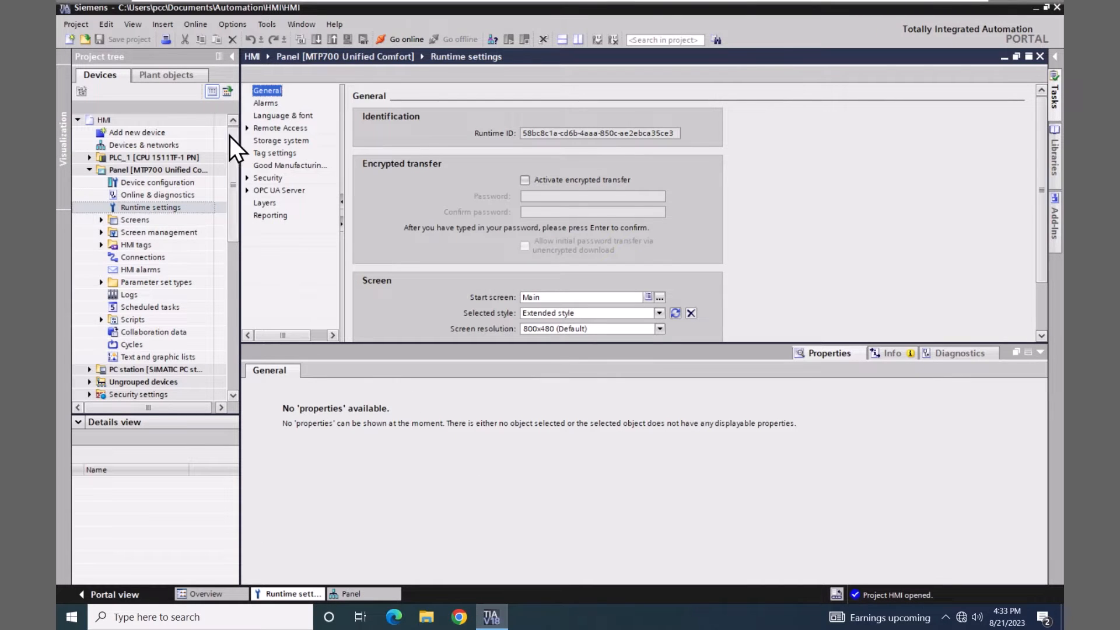
mouse_move(356, 182)
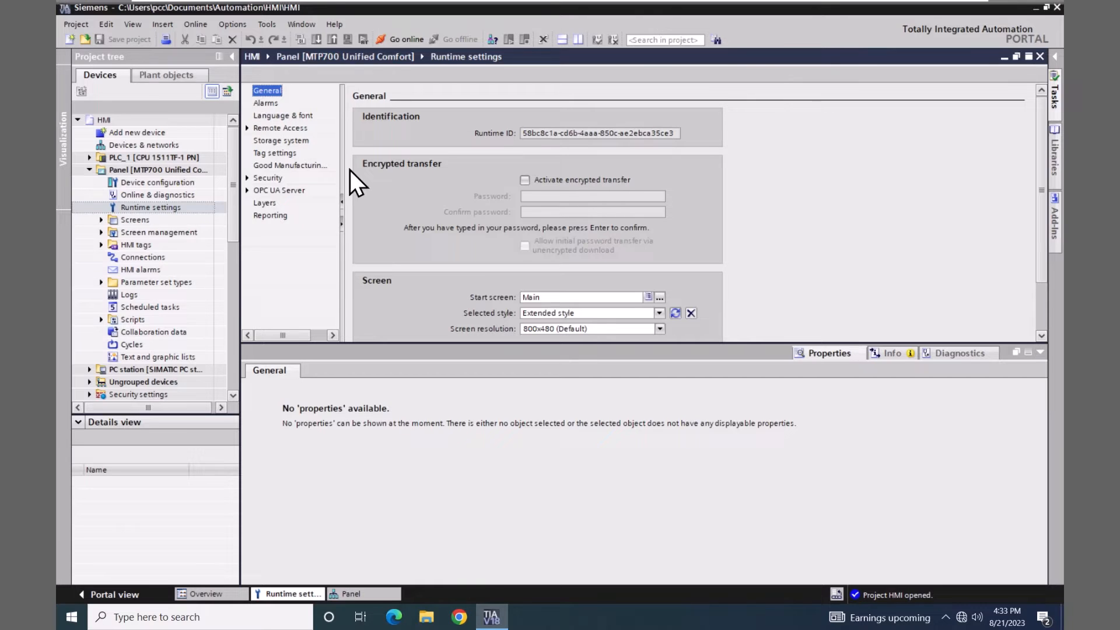
mouse_move(378, 192)
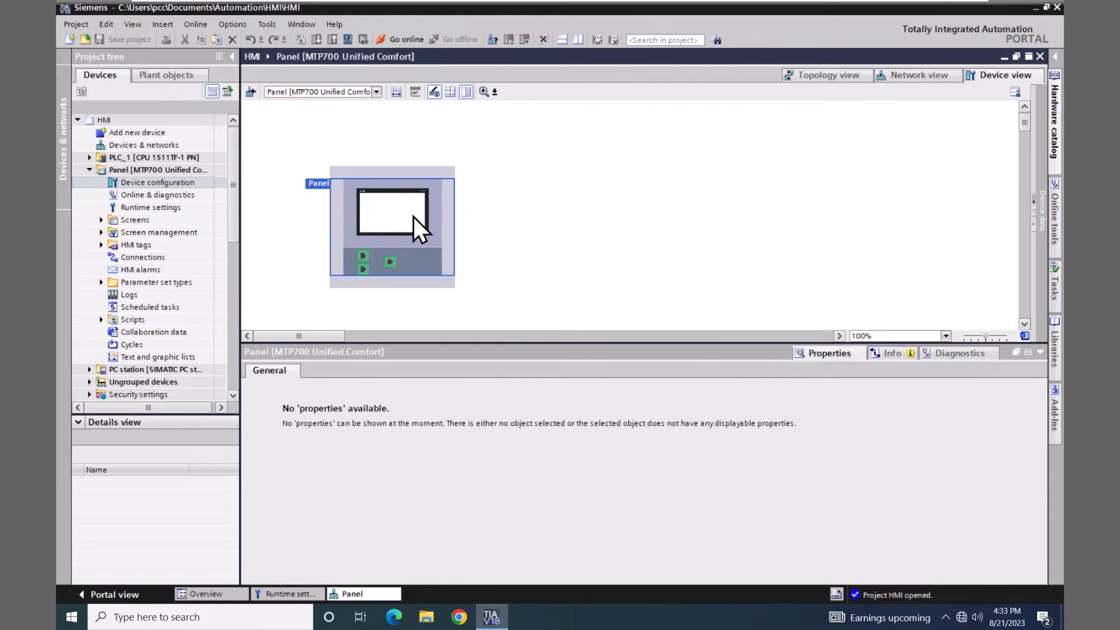
Select the MTP700 panel in Device view to display its catalog information.
click(394, 215)
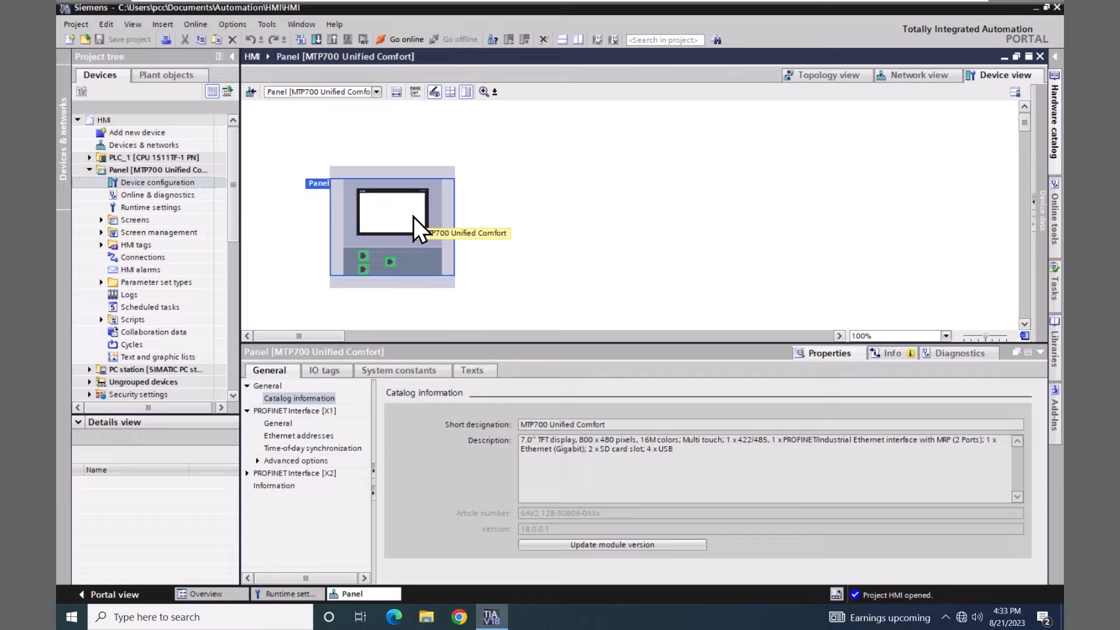
mouse_move(475, 534)
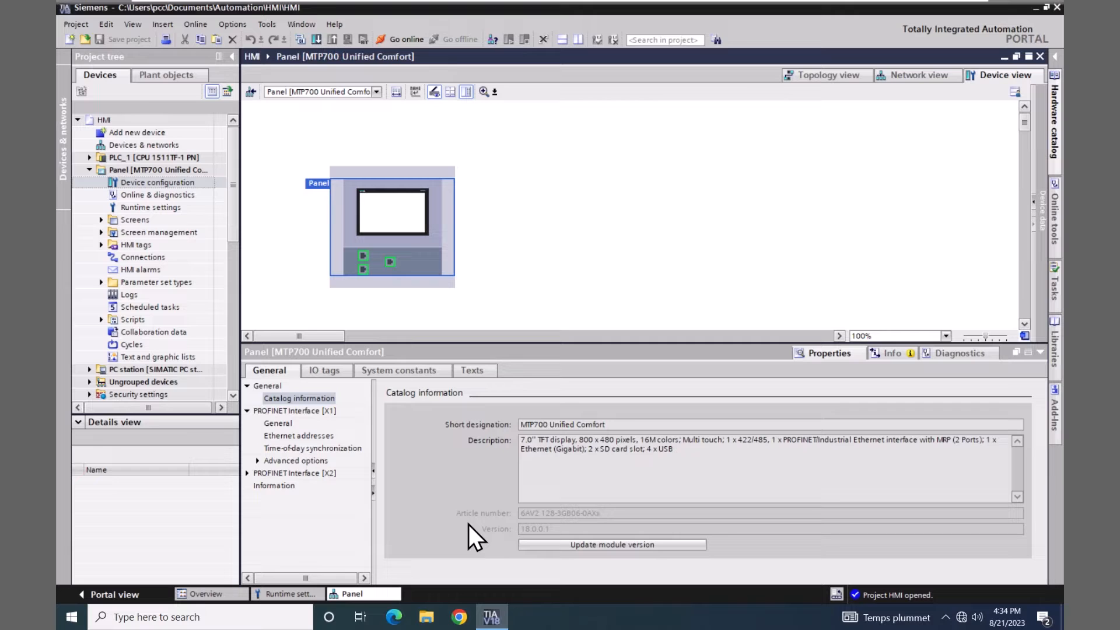
mouse_move(347, 354)
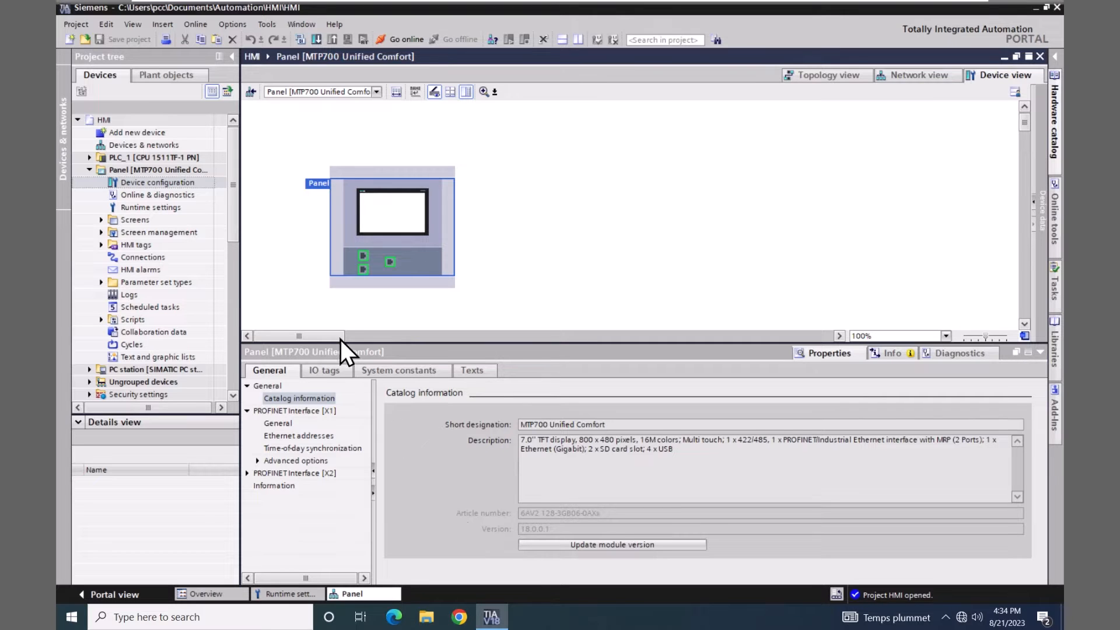
Select Panel [MTP700 Unified Comfort] as download target and show the Online menu commands.
click(159, 170)
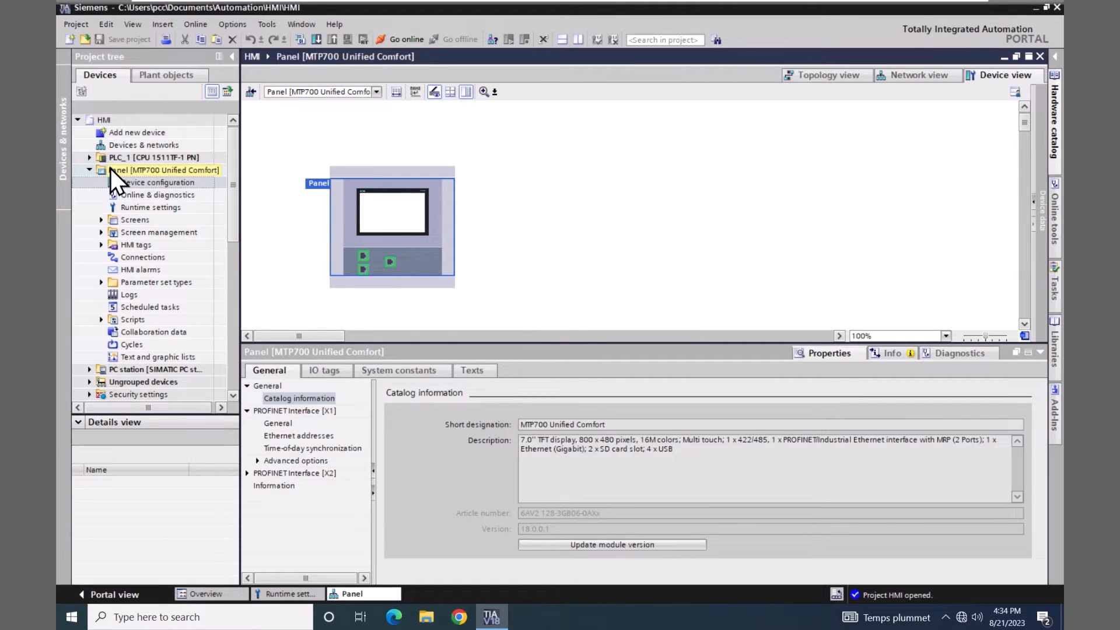
click(165, 170)
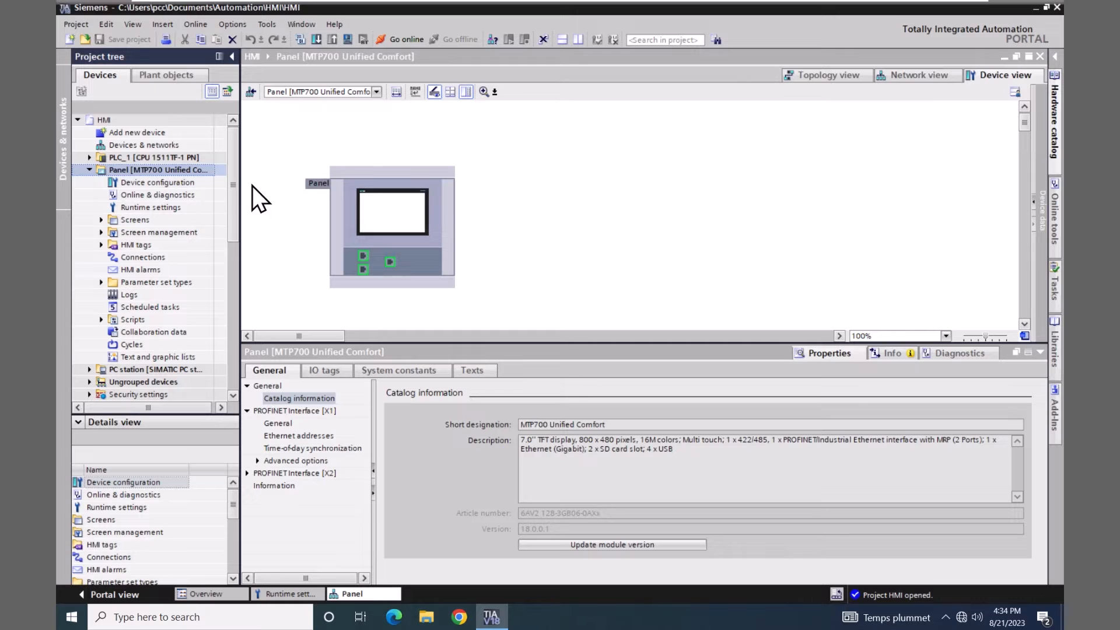
mouse_move(322, 57)
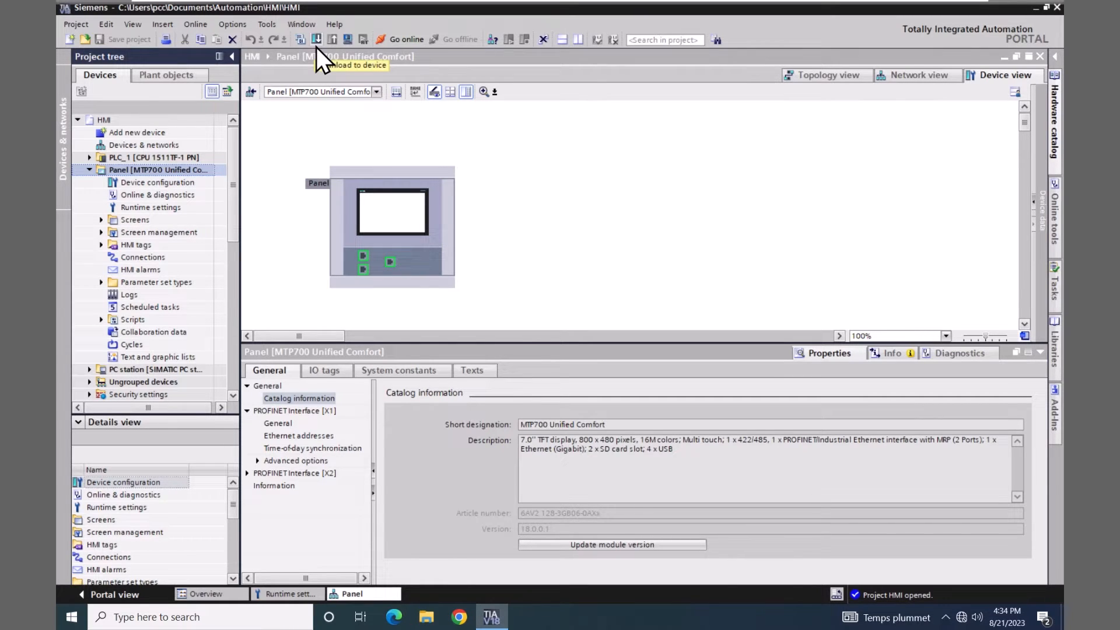
mouse_move(256, 50)
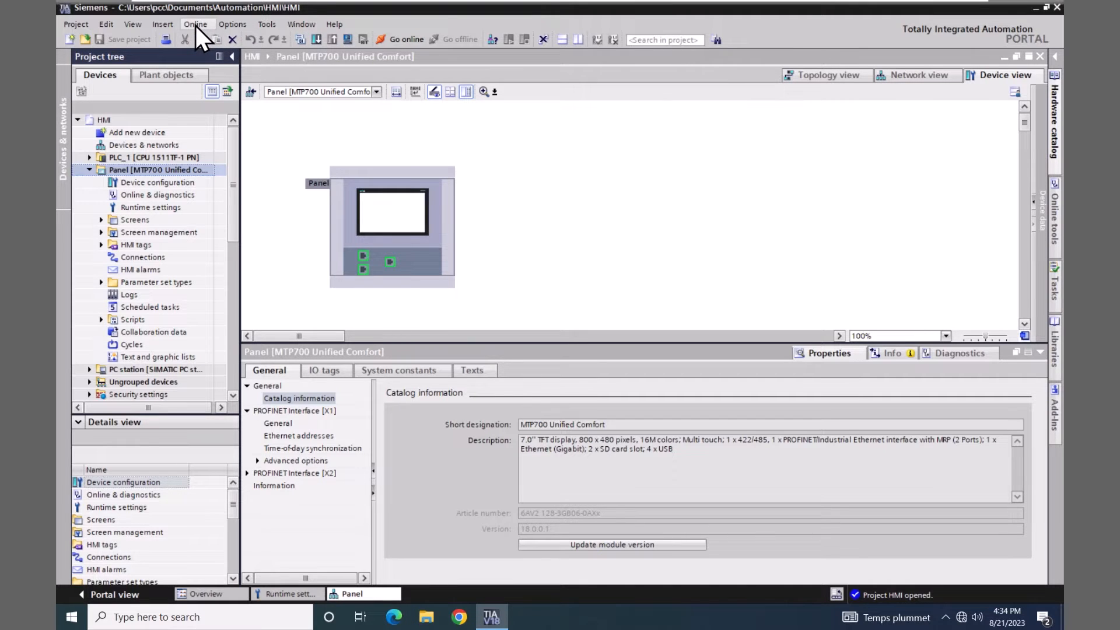
click(195, 24)
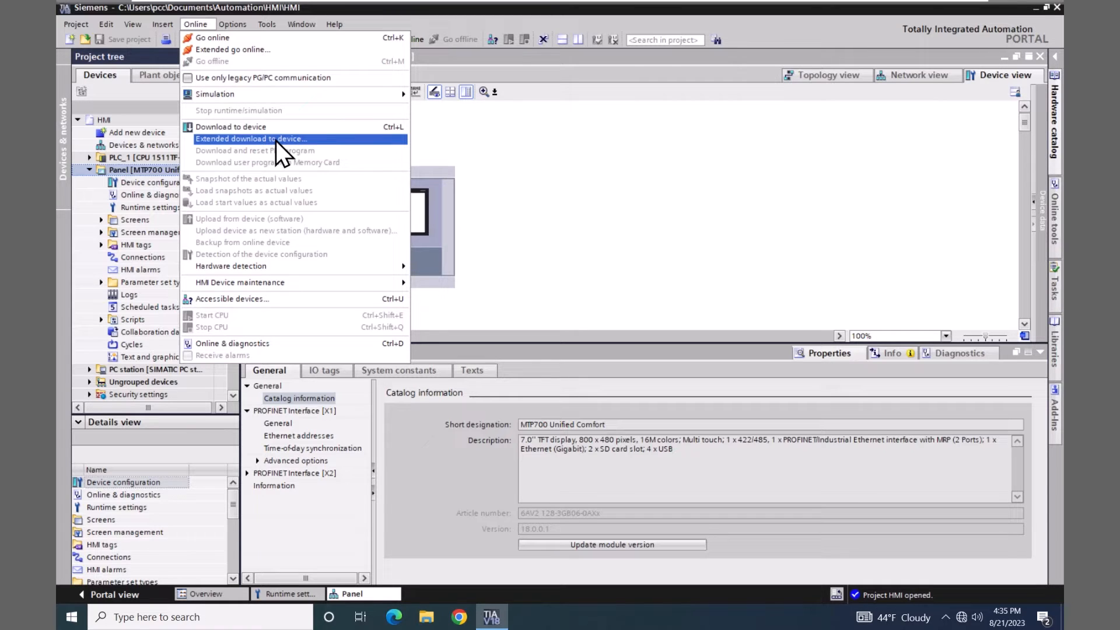
Run Extended download to device, search the network and load to the panel at 192.168.0.2.
click(251, 139)
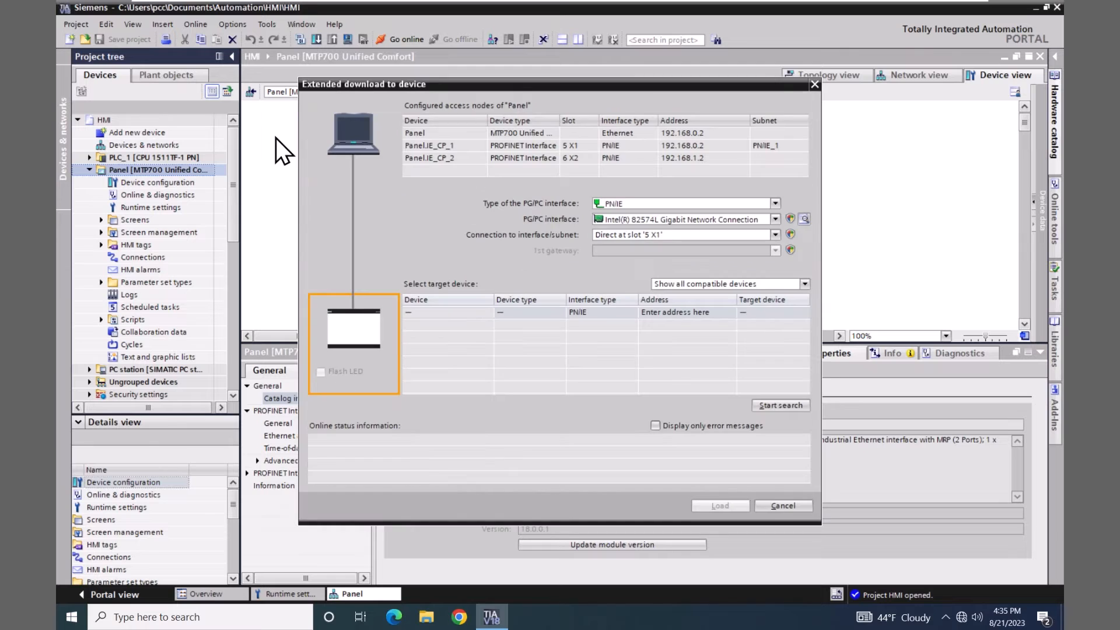
mouse_move(504, 185)
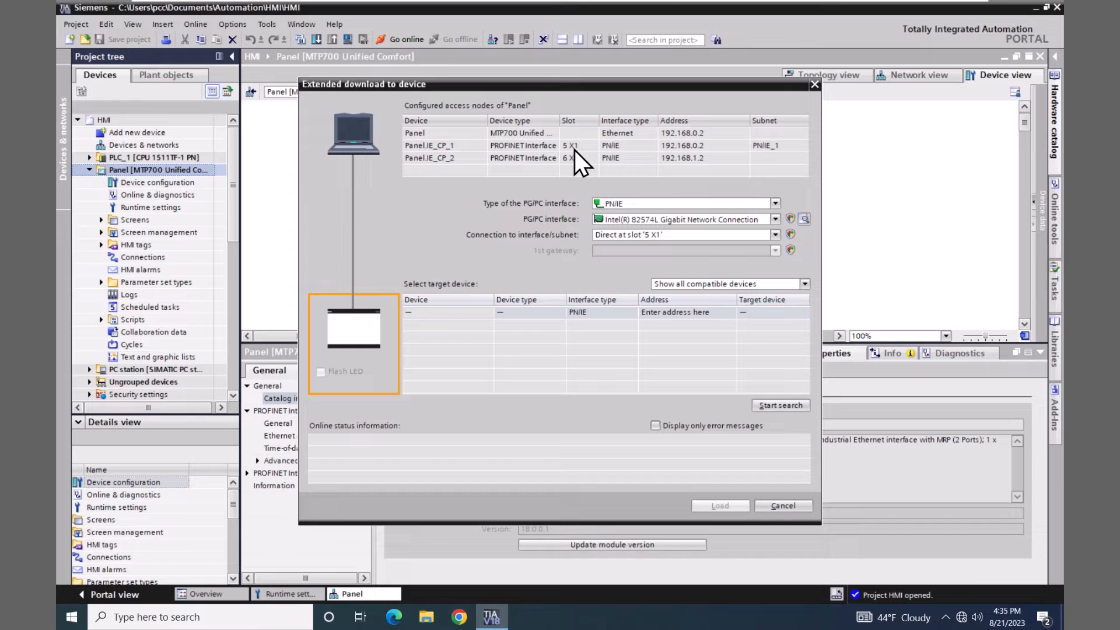
mouse_move(568, 175)
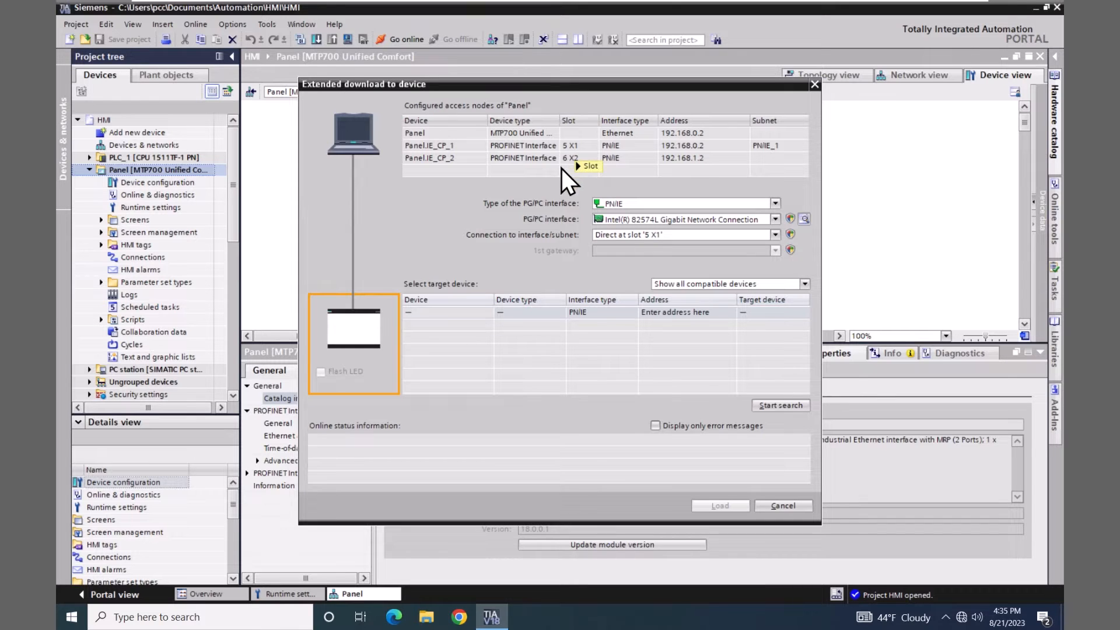
mouse_move(498, 226)
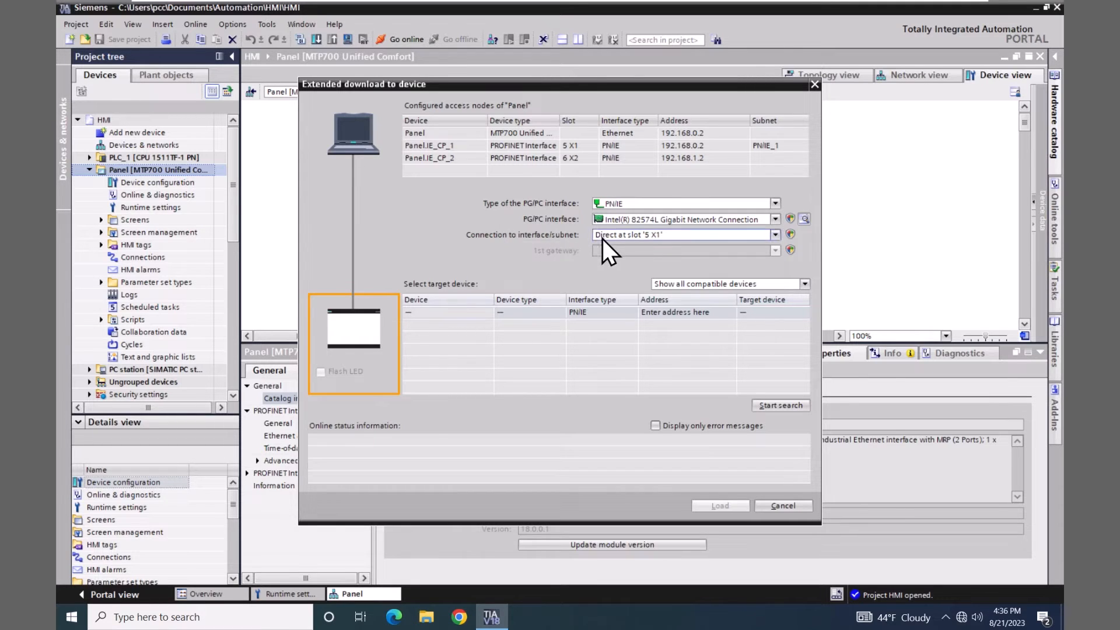
mouse_move(656, 257)
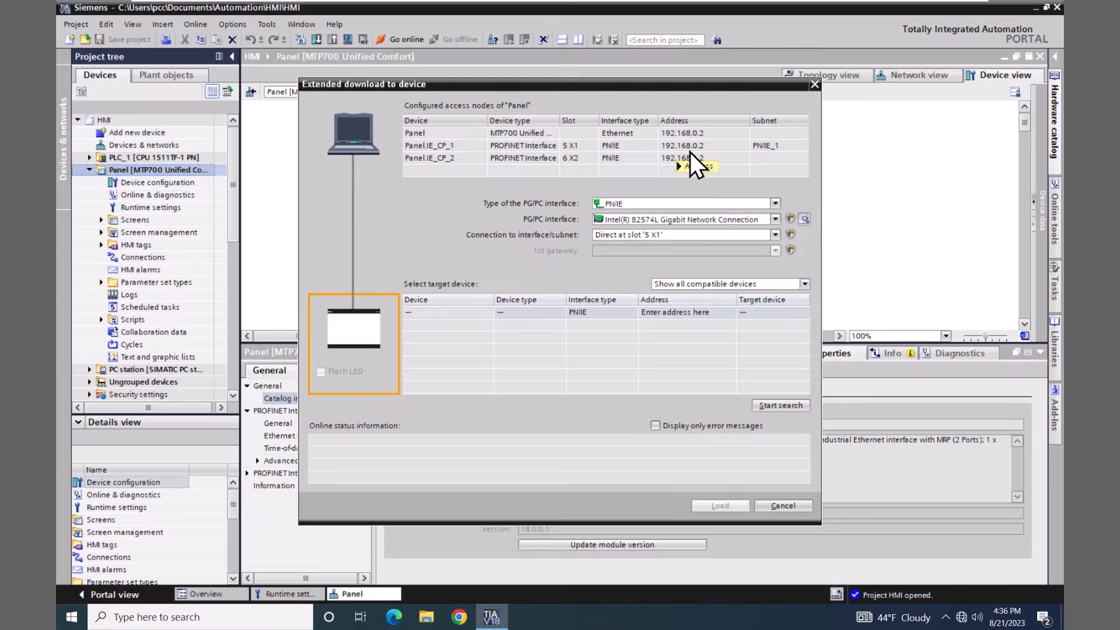
mouse_move(696, 165)
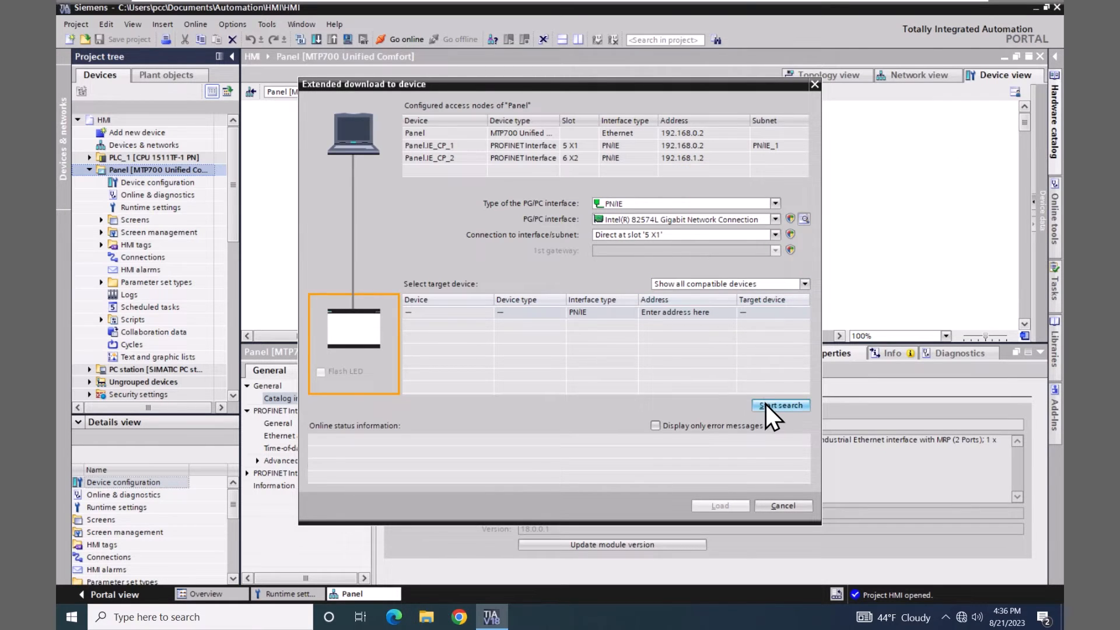
click(781, 405)
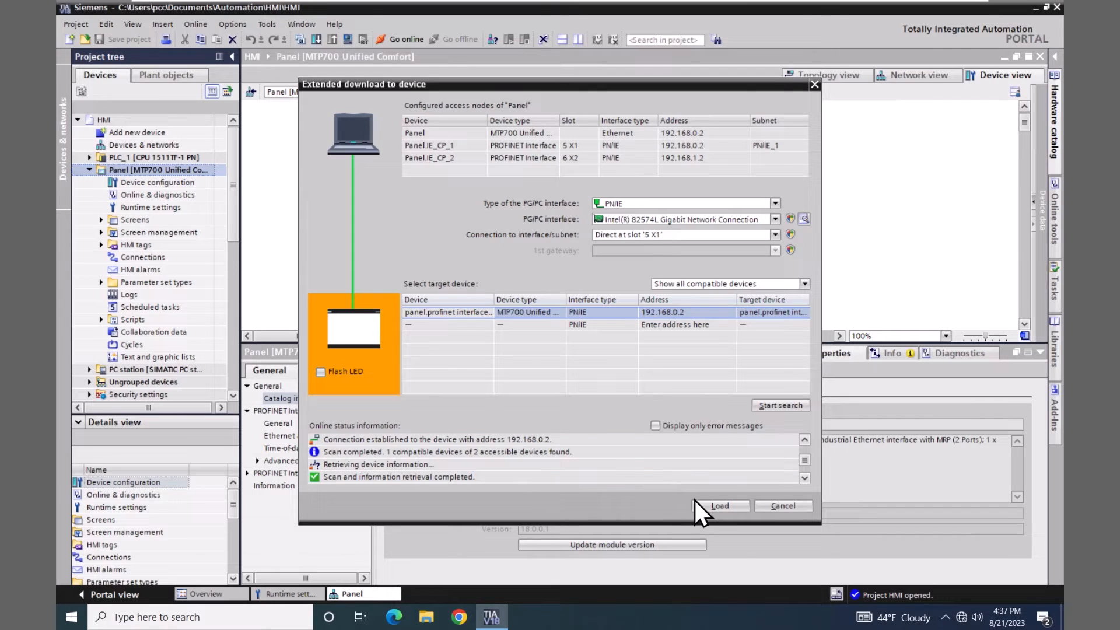
click(719, 505)
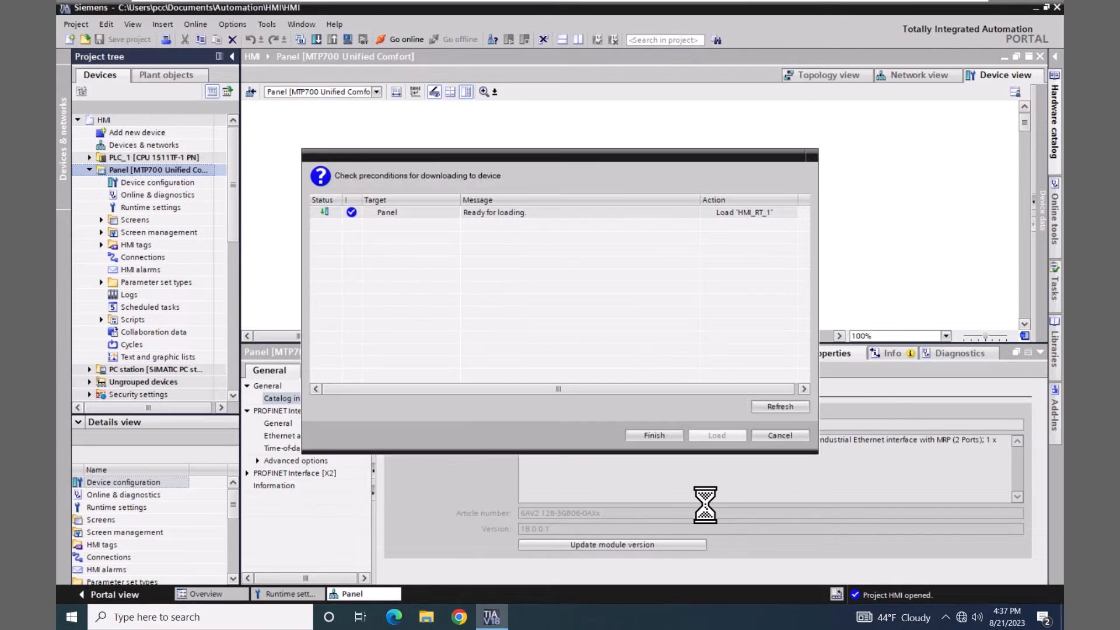
Let the precondition check finish and reach the Load preview dialog.
click(715, 435)
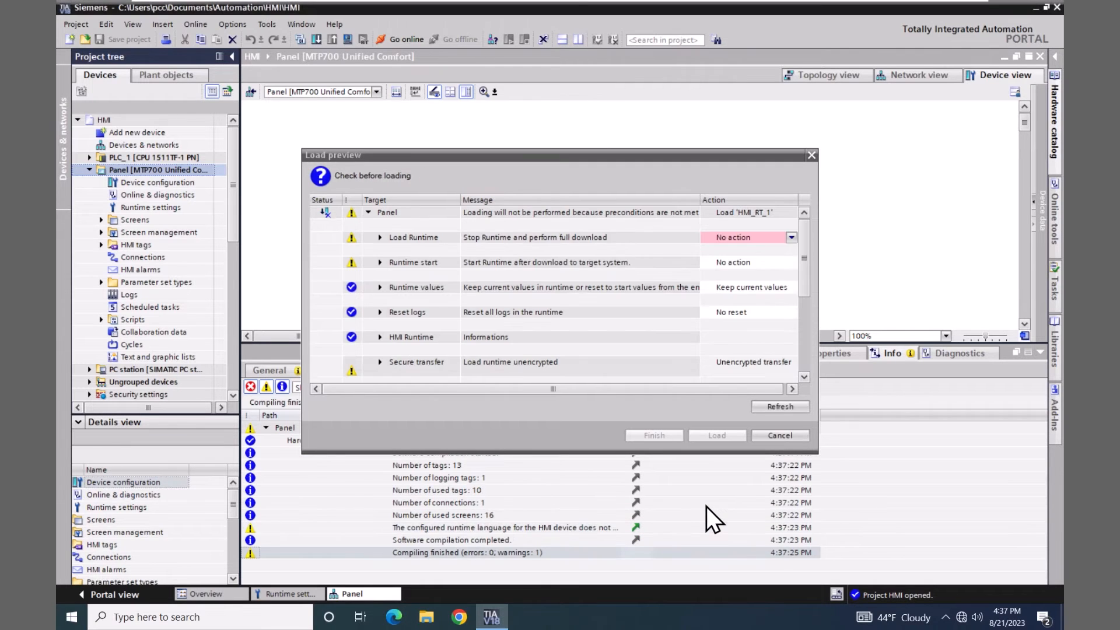
mouse_move(754, 260)
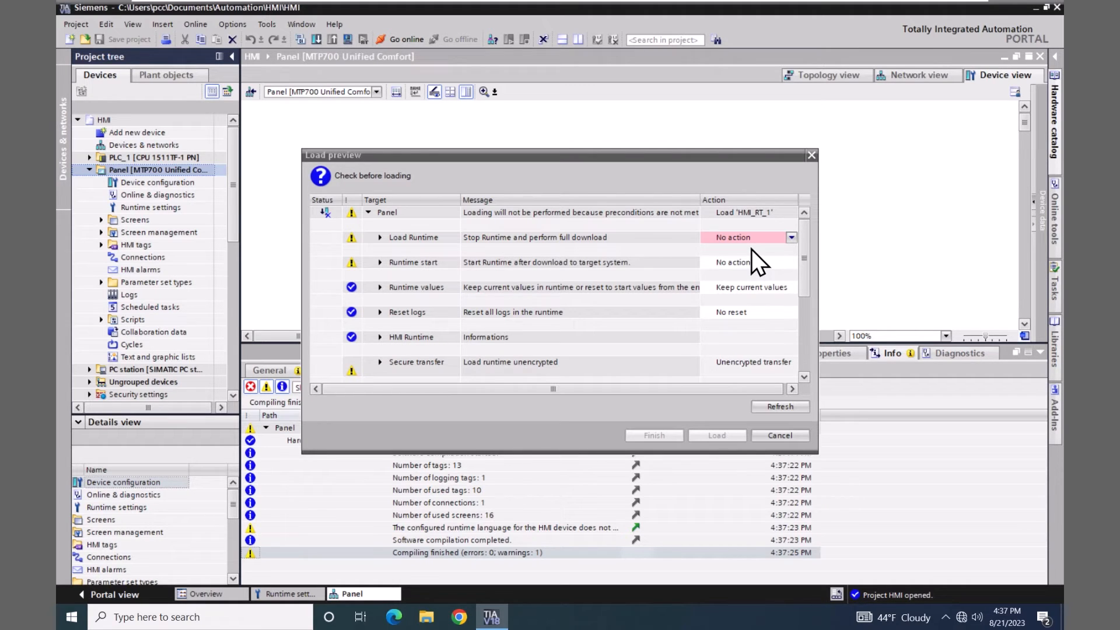
mouse_move(408, 246)
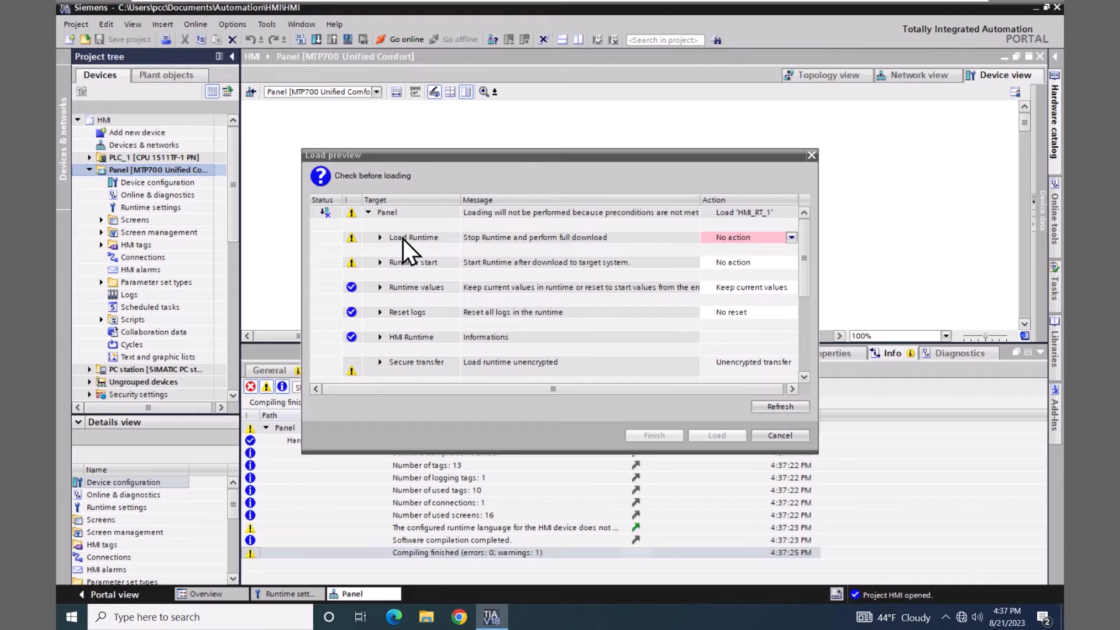
Set the Load Runtime action to Full download so the panel shows Ready for loading.
click(381, 236)
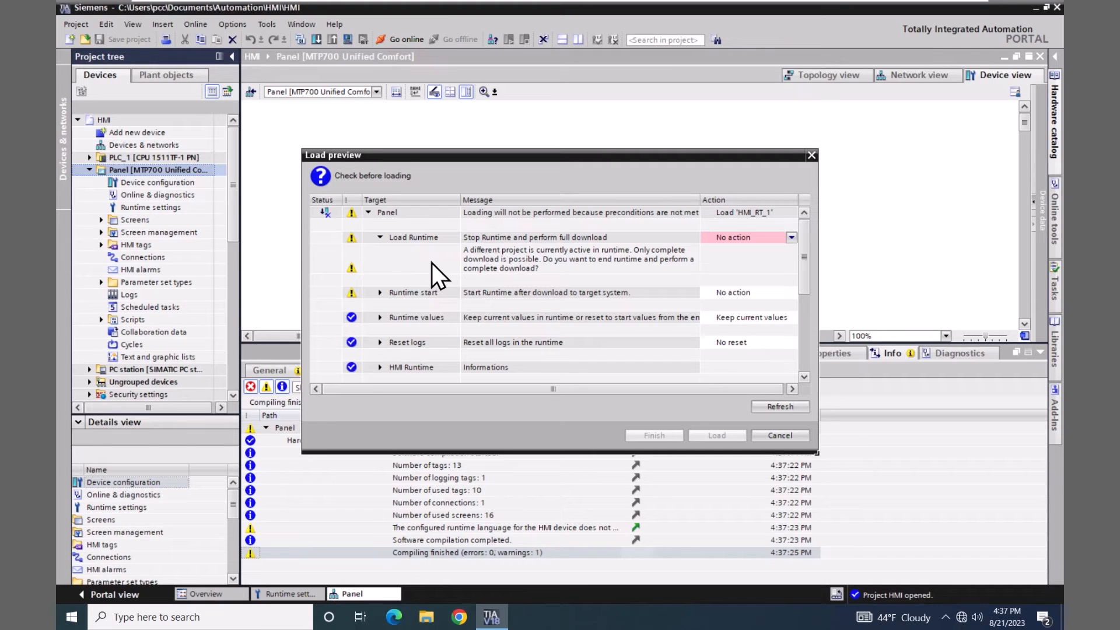
mouse_move(775, 268)
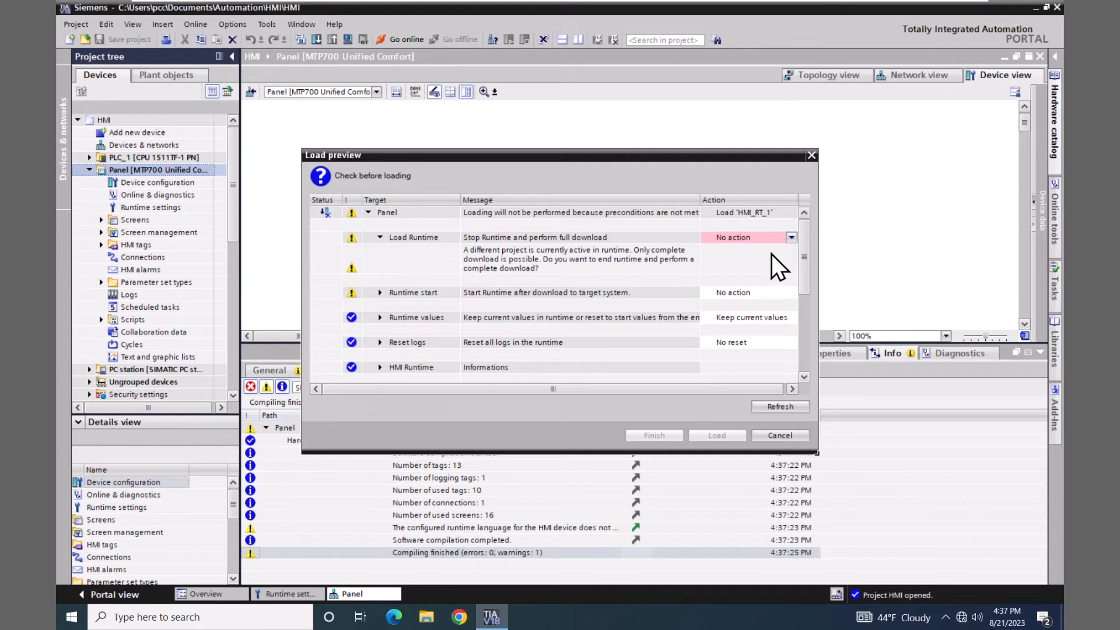
click(791, 237)
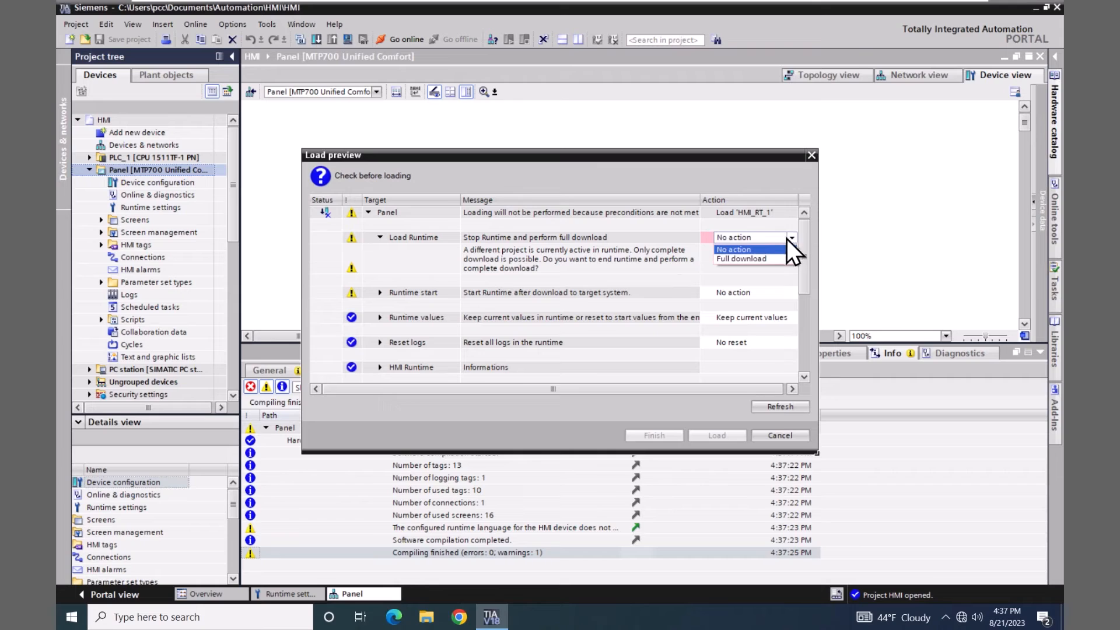
click(741, 259)
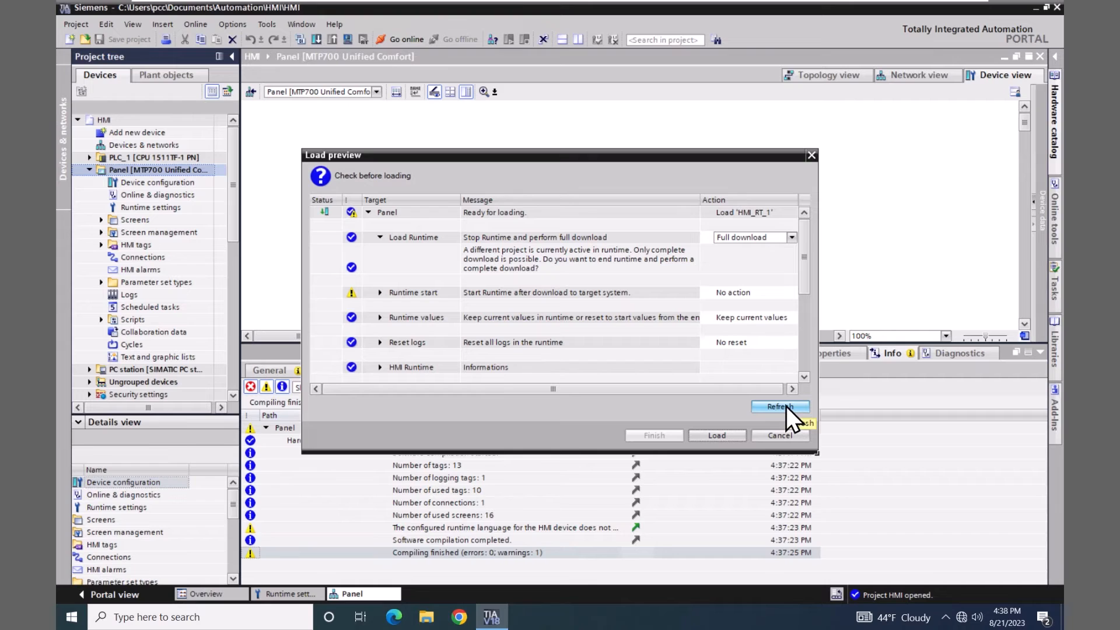
Refresh the Load preview to re-run the pre-load checks.
click(780, 406)
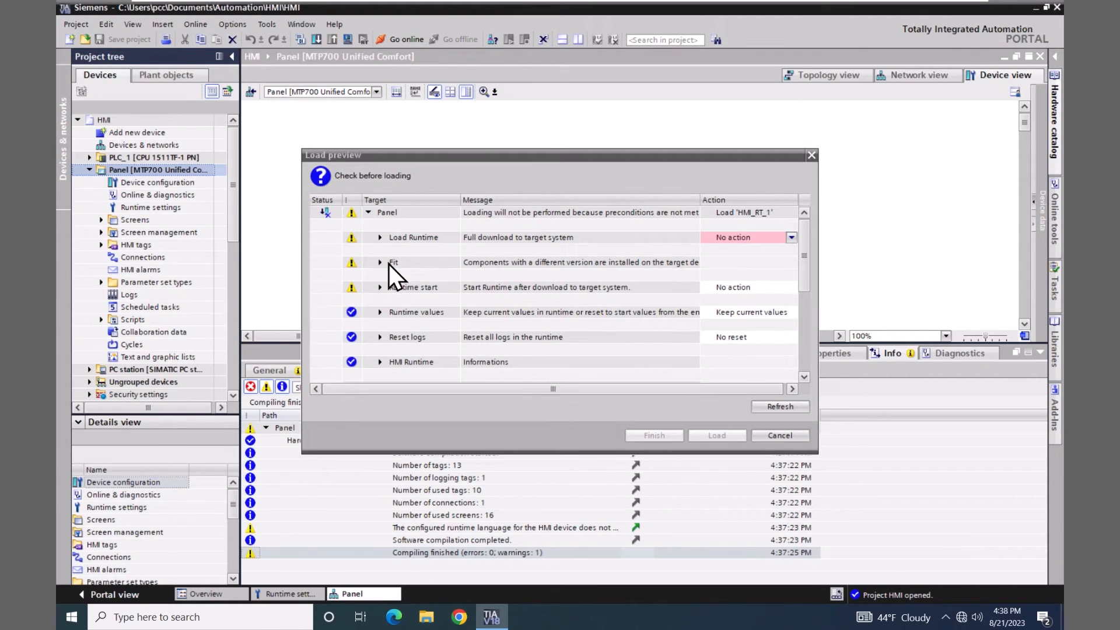
mouse_move(392, 280)
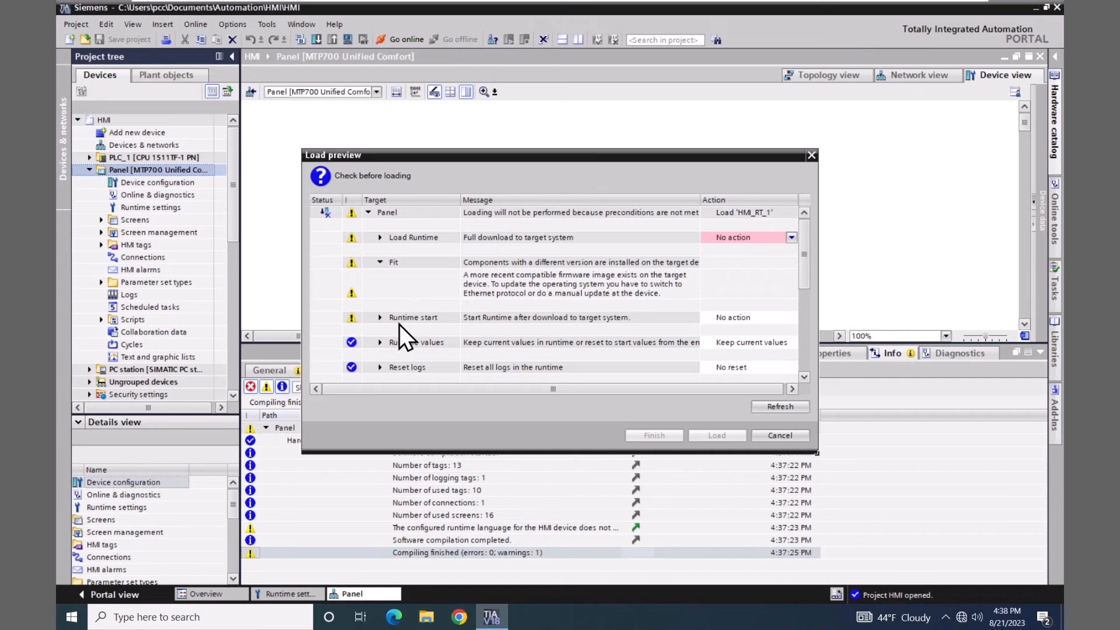
mouse_move(736, 330)
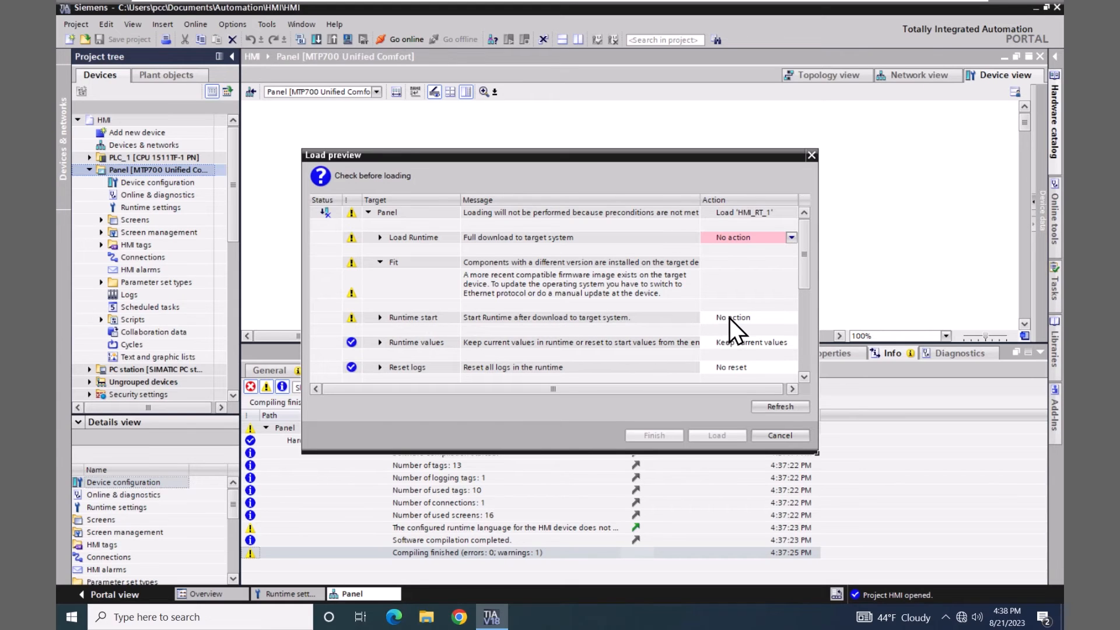
Review the Runtime start action choices and keep No action.
click(791, 318)
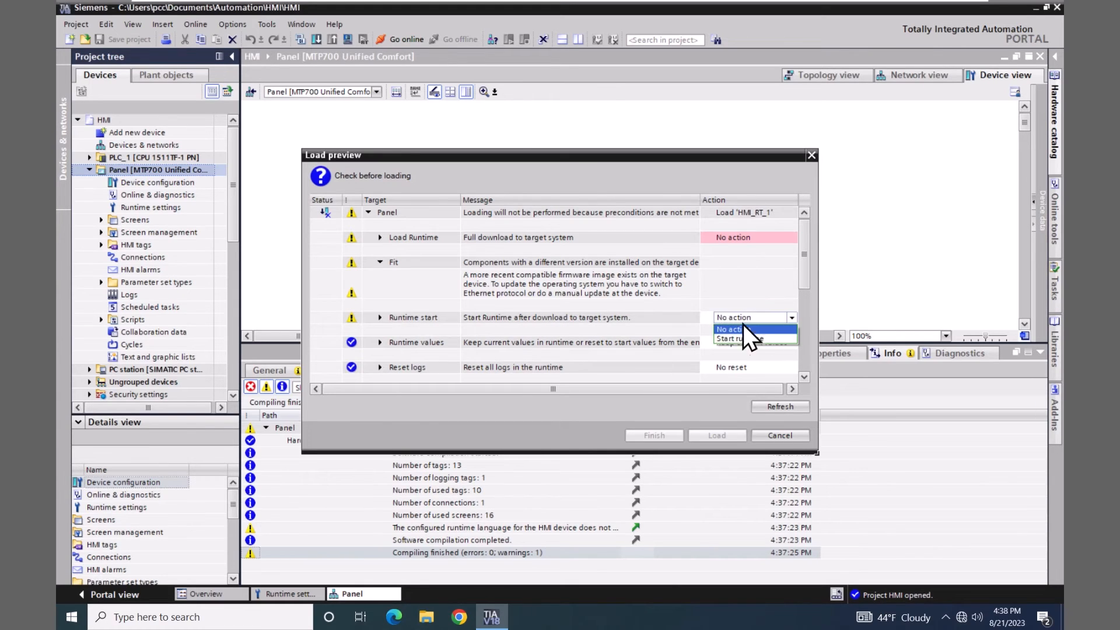
mouse_move(740, 339)
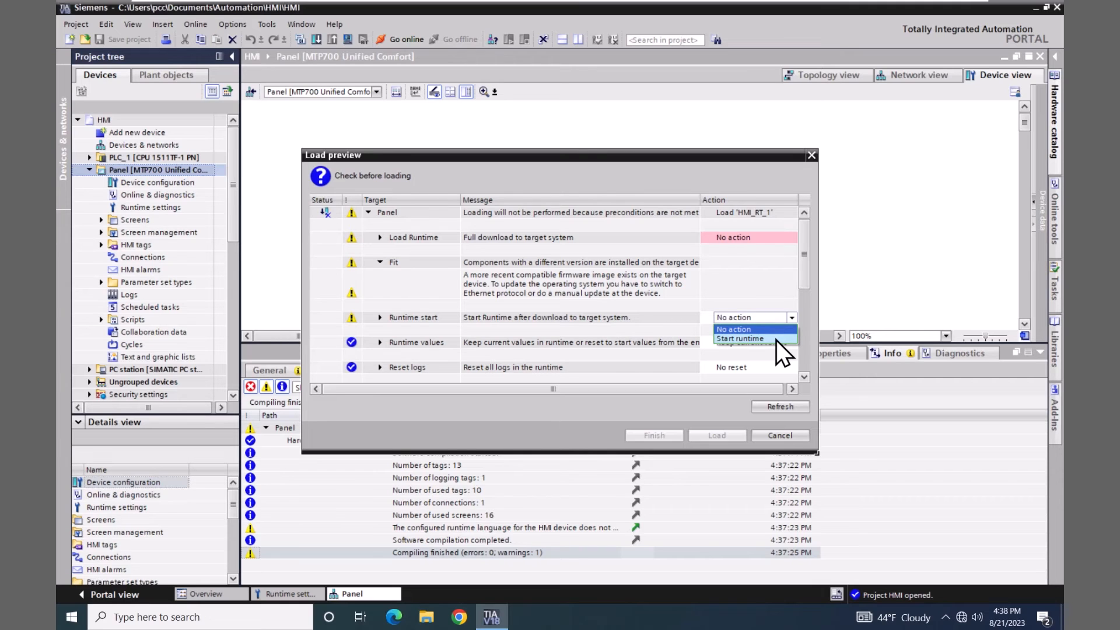
click(734, 329)
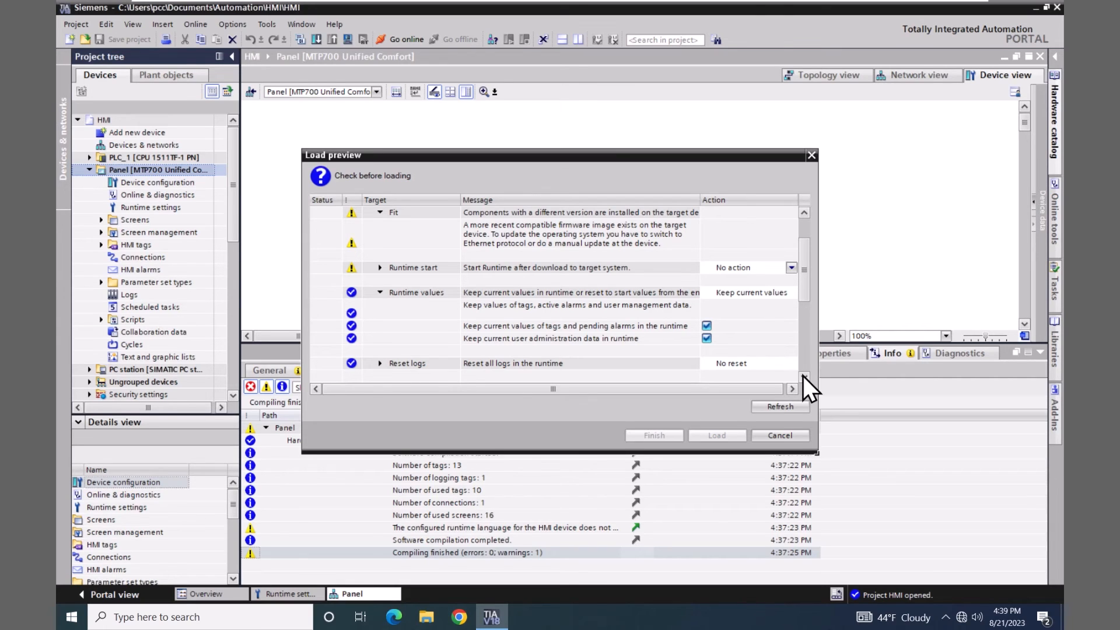
mouse_move(501, 355)
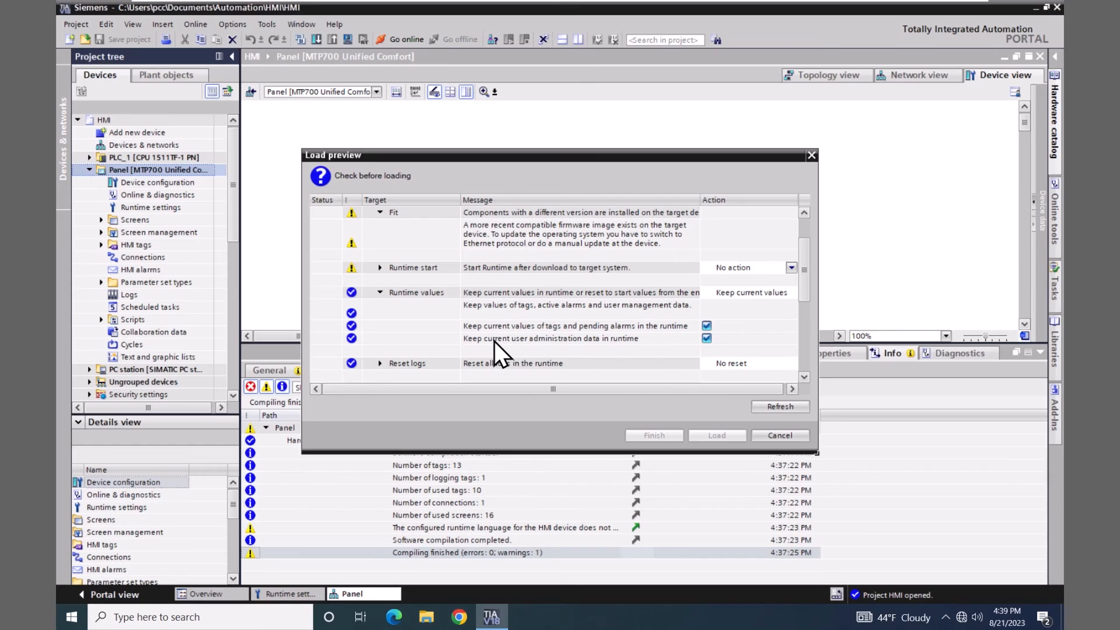
mouse_move(616, 360)
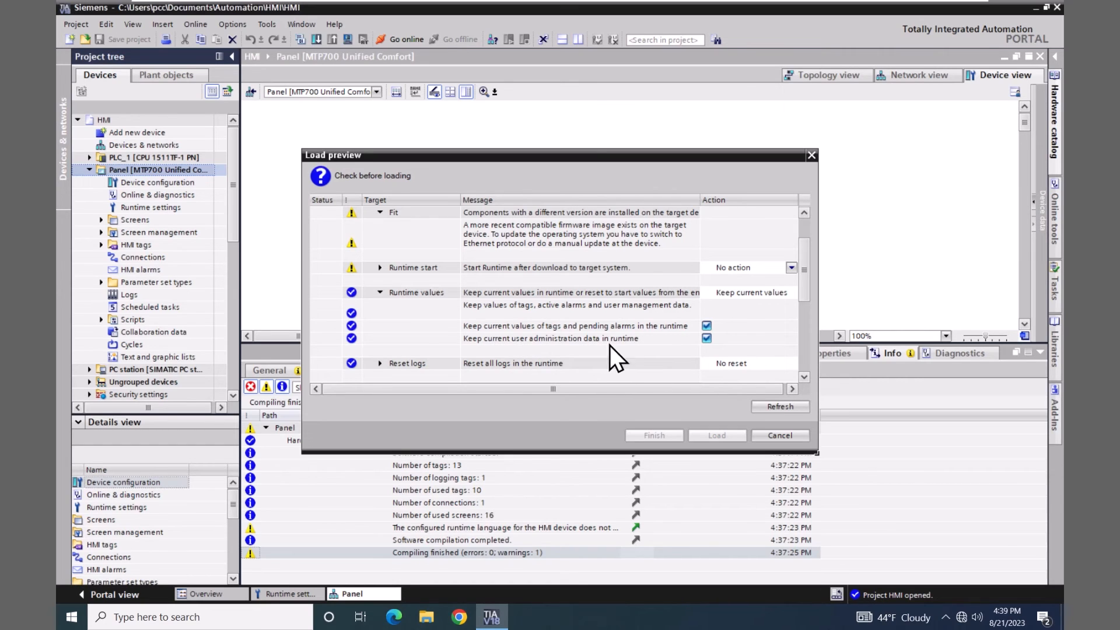
Stop keeping current user administration data, leaving only tag values and pending alarms kept.
click(707, 338)
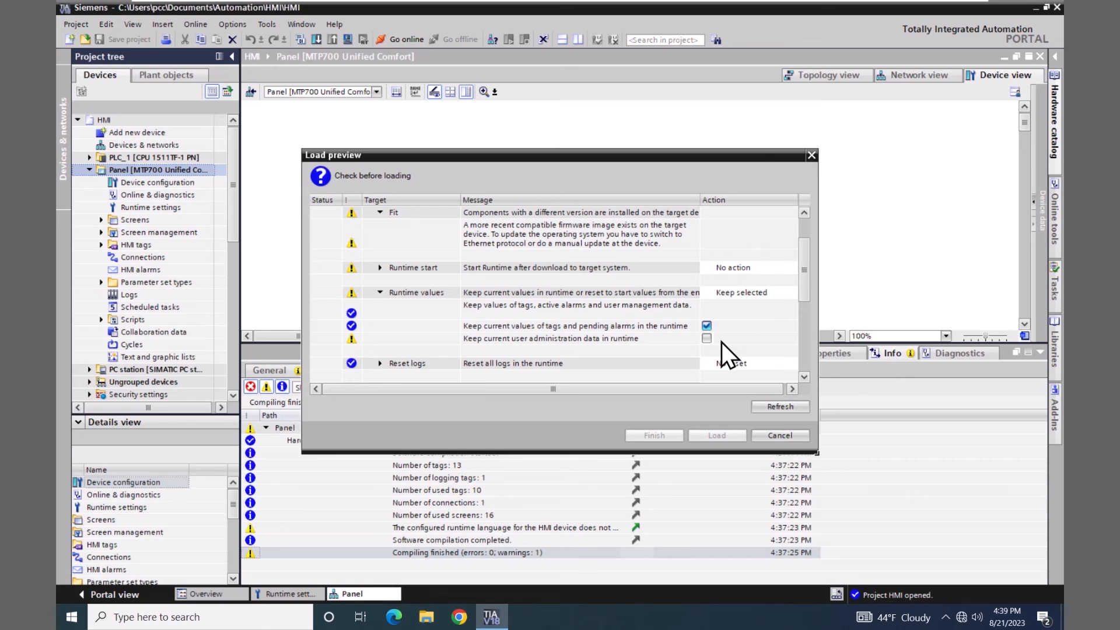
scroll(down, 3)
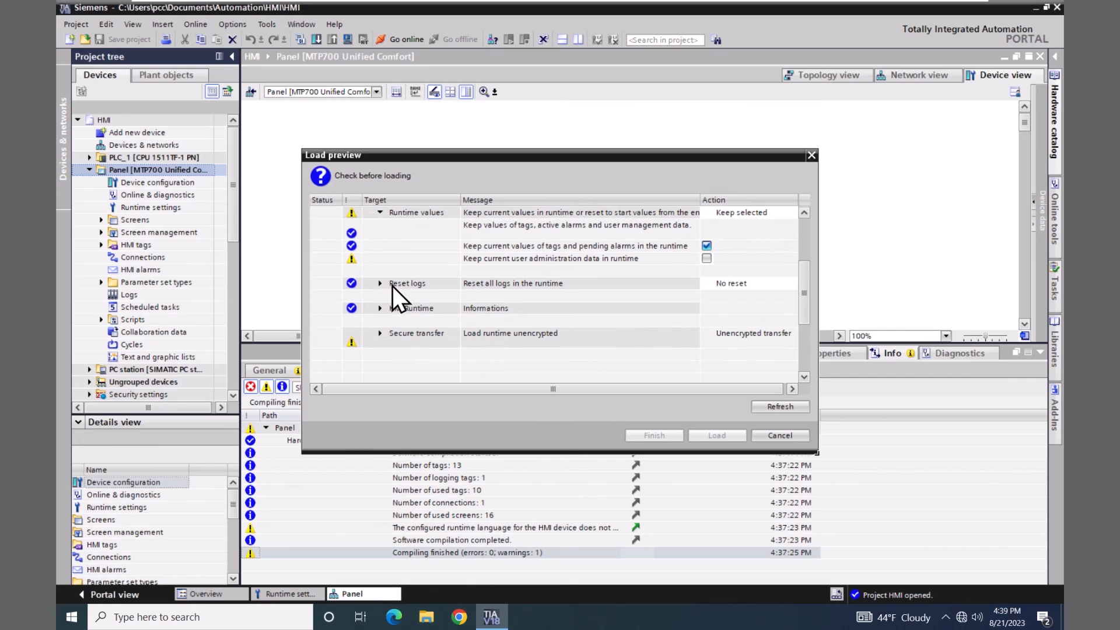
Set the Reset logs action to Reset all.
click(379, 283)
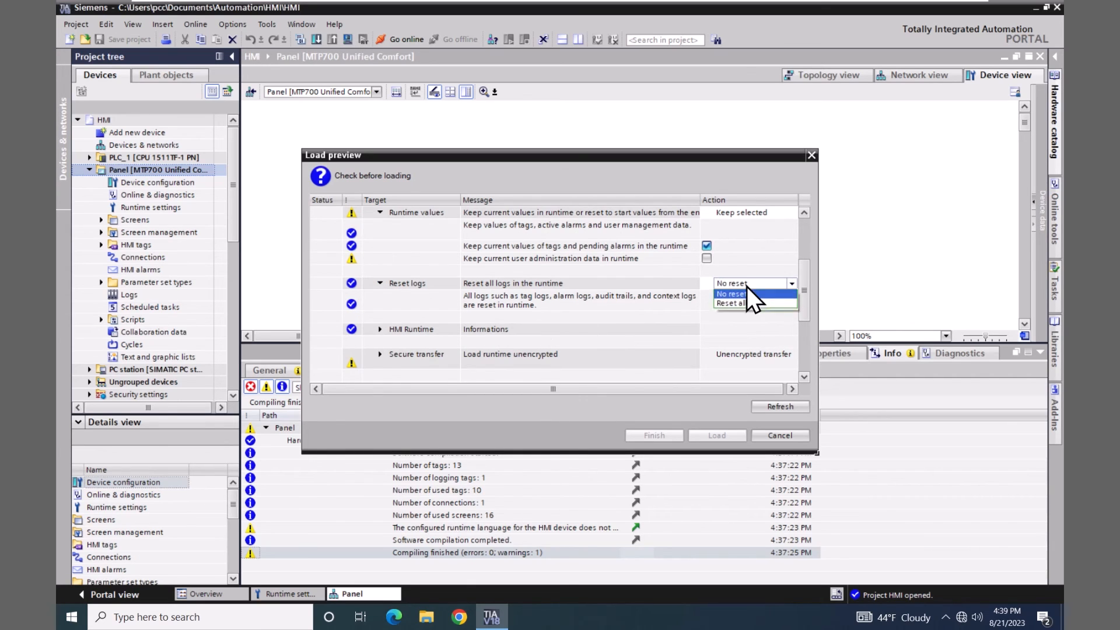
mouse_move(732, 303)
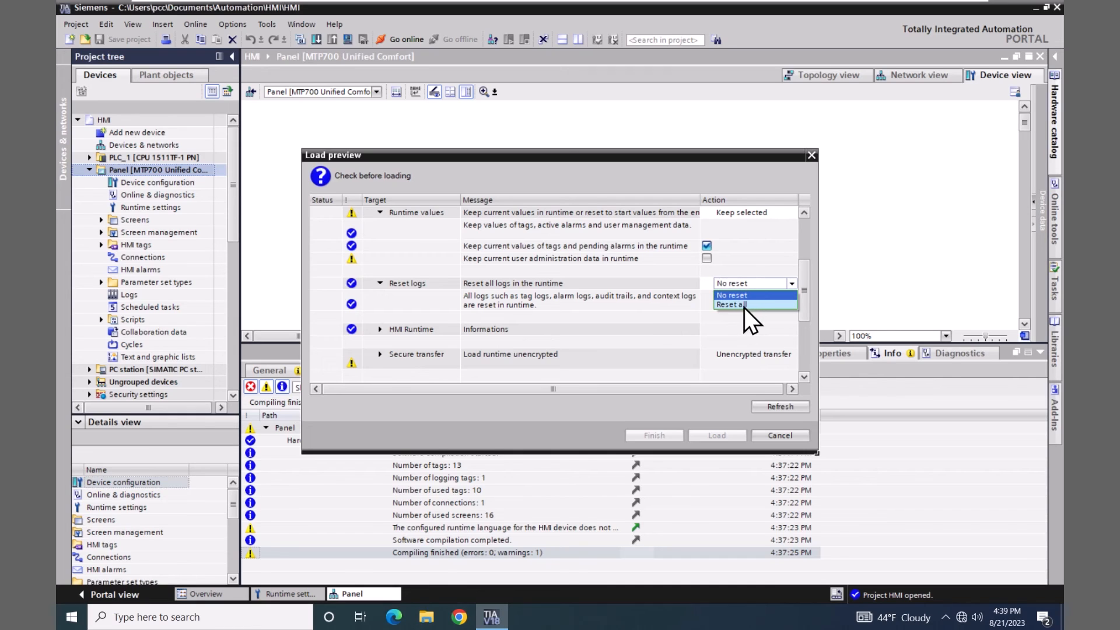
click(750, 304)
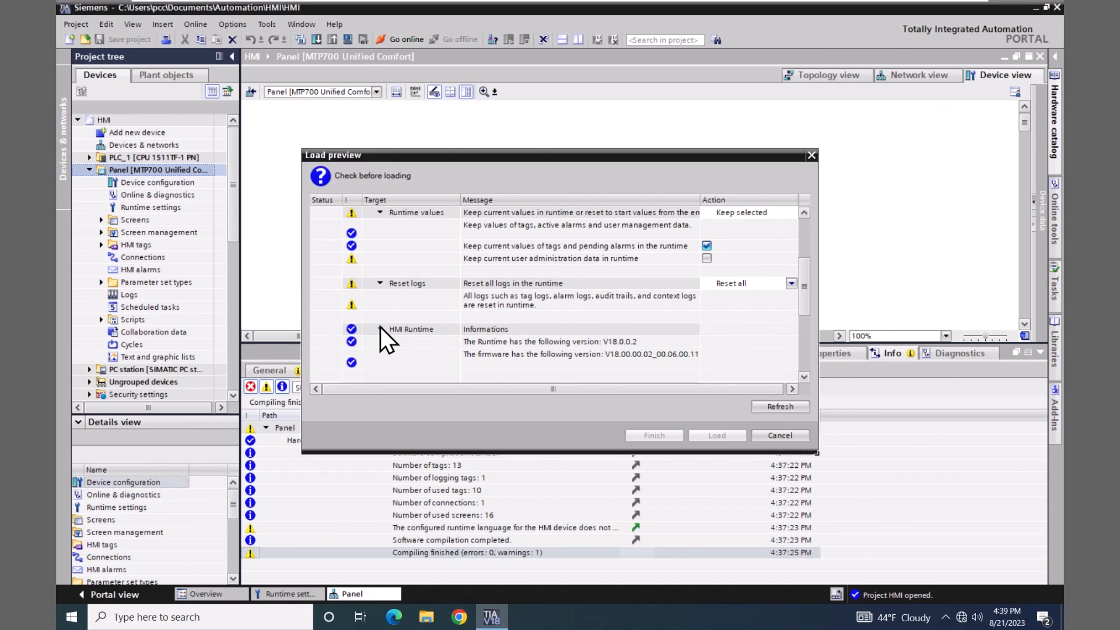
mouse_move(604, 329)
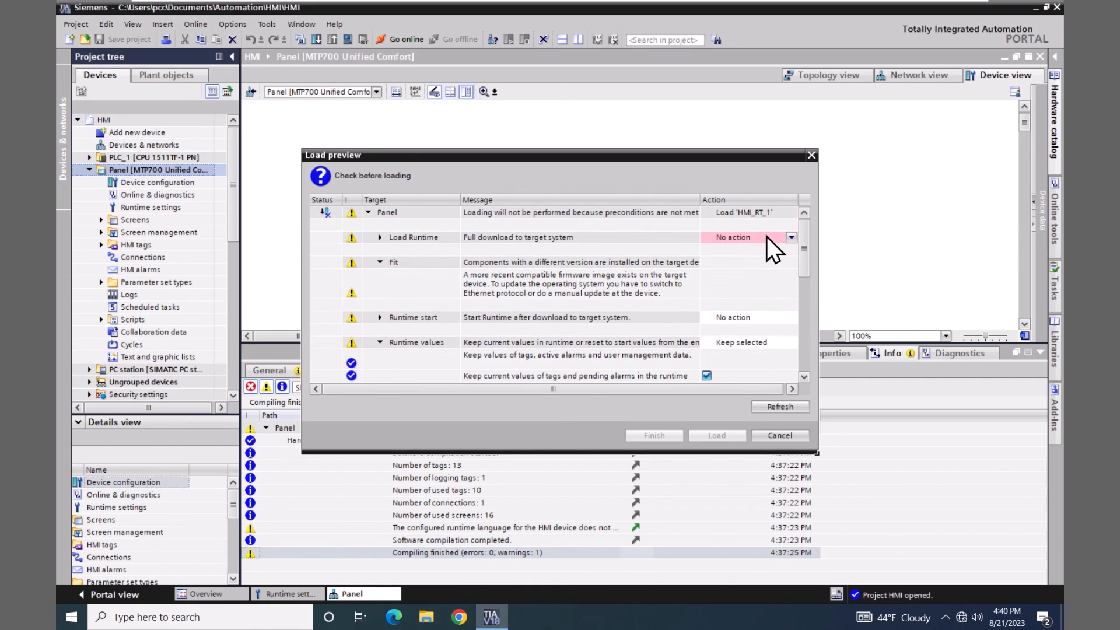
Set Load Runtime back to Full download and load the project onto the panel.
click(750, 236)
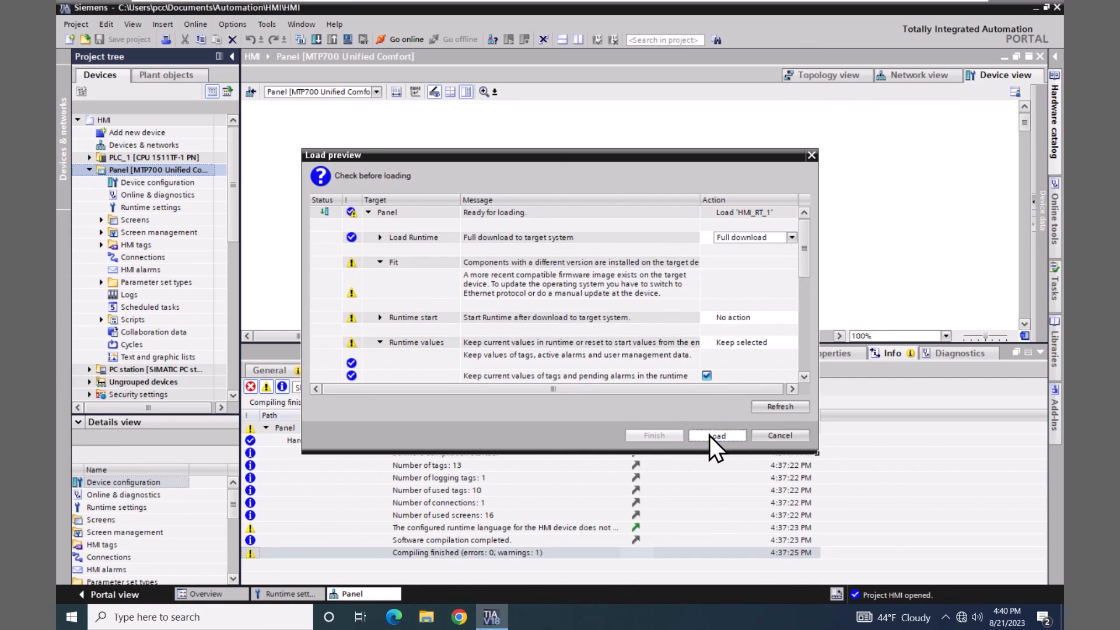
click(717, 435)
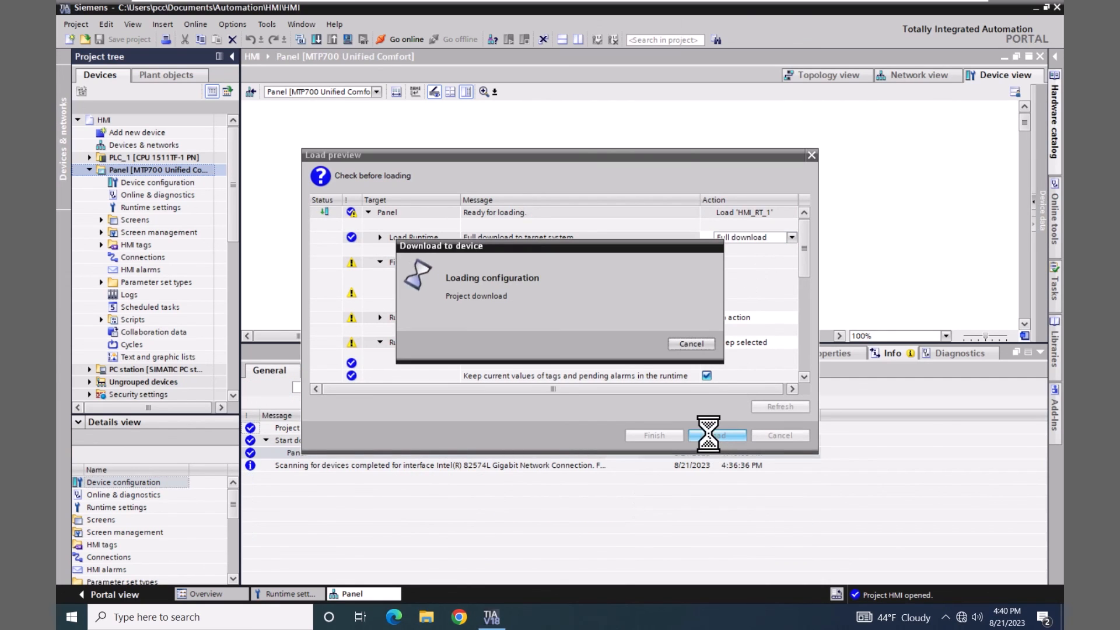